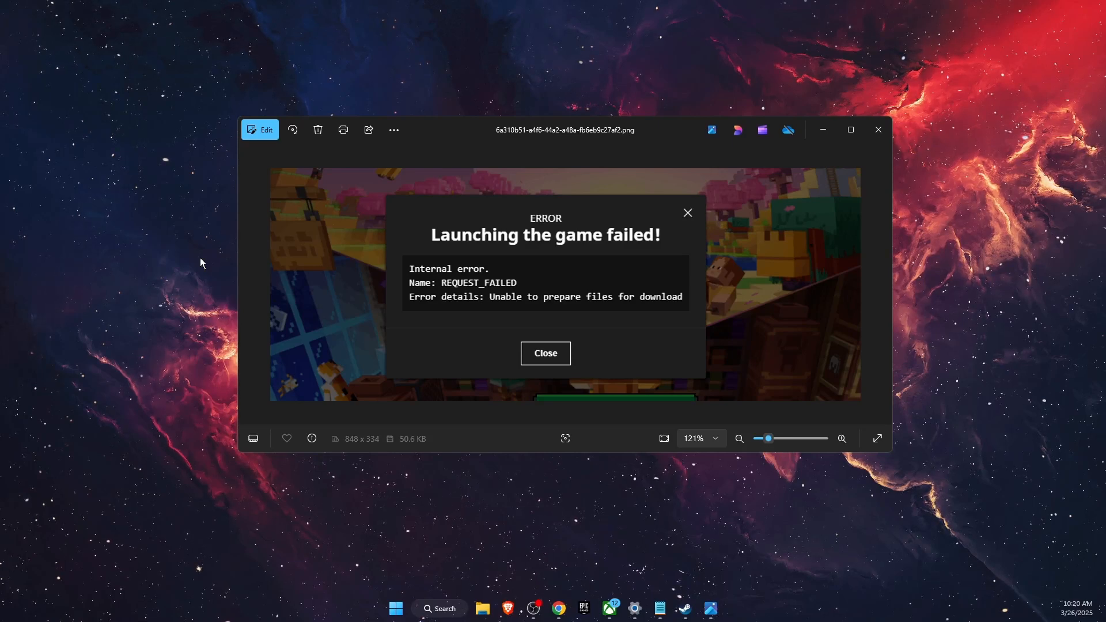
mouse_move(479, 338)
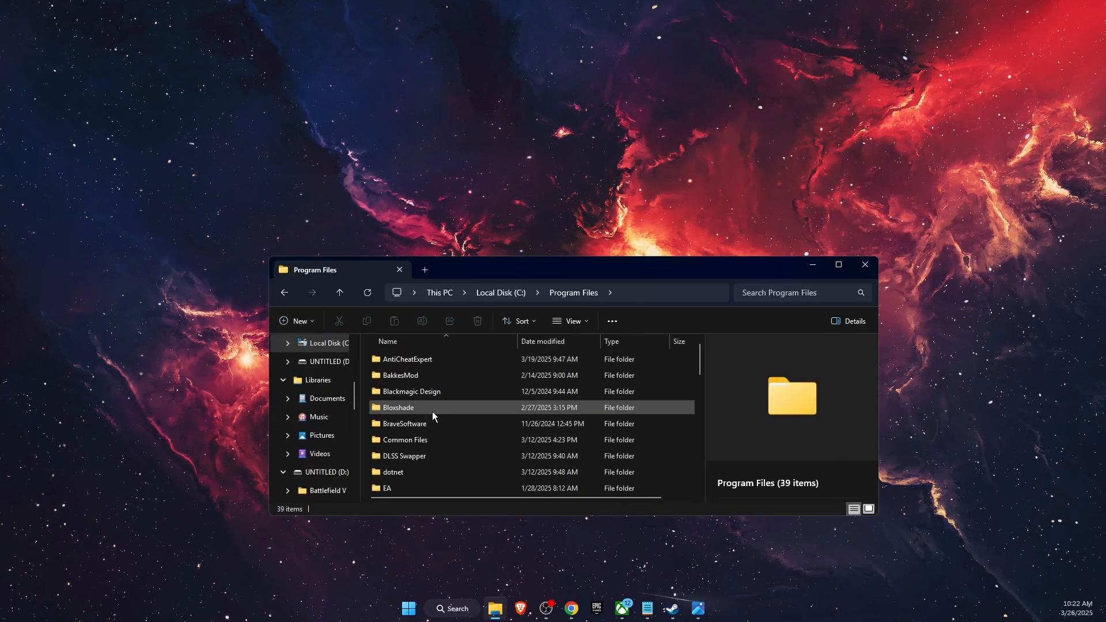
Navigate into Program Files\Java\jre1.8.0_441\bin and scroll to java.exe.
scroll(down, 3)
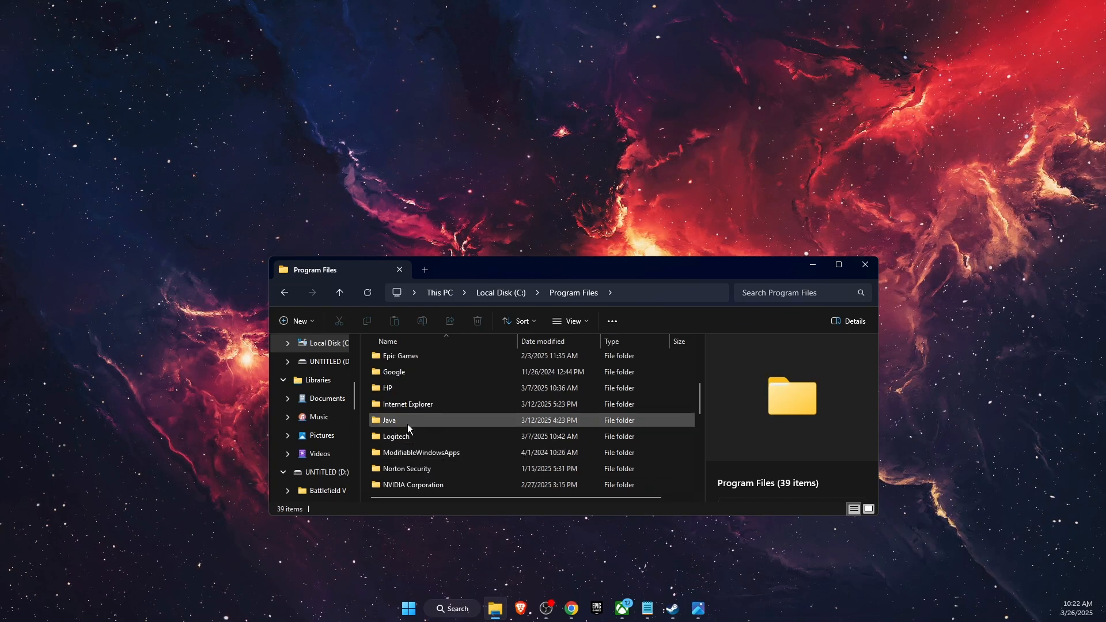
double_click(388, 419)
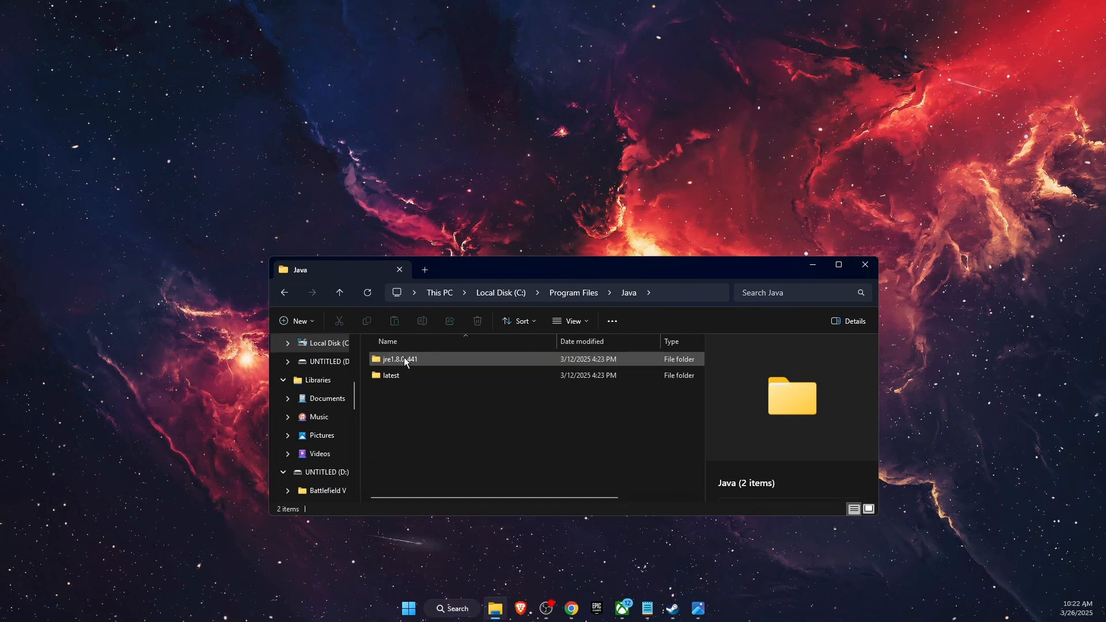
double_click(400, 360)
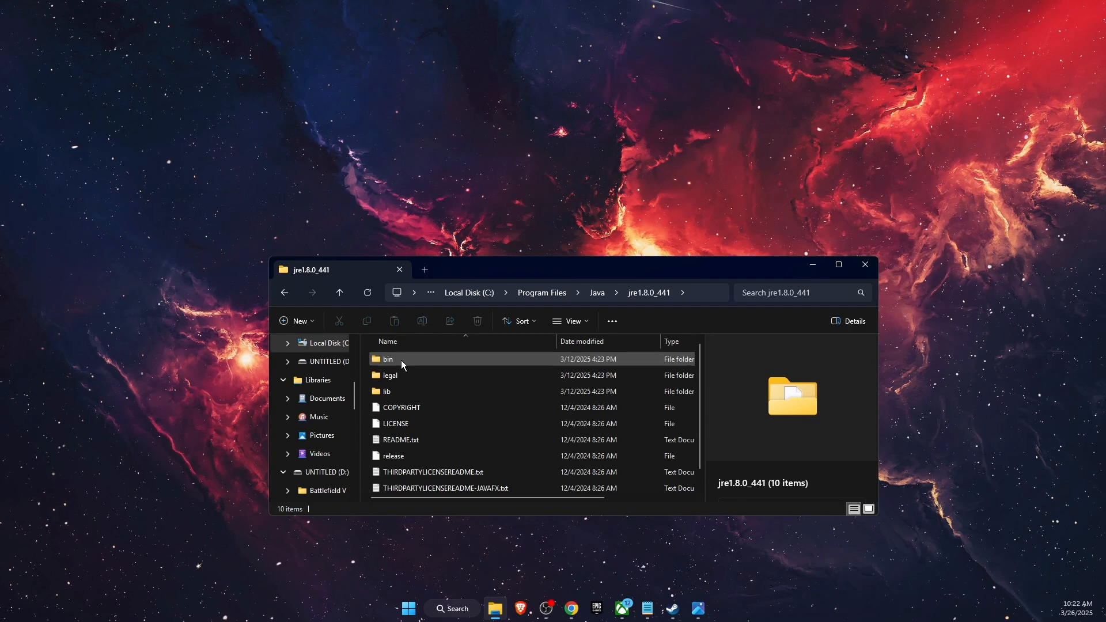
double_click(387, 360)
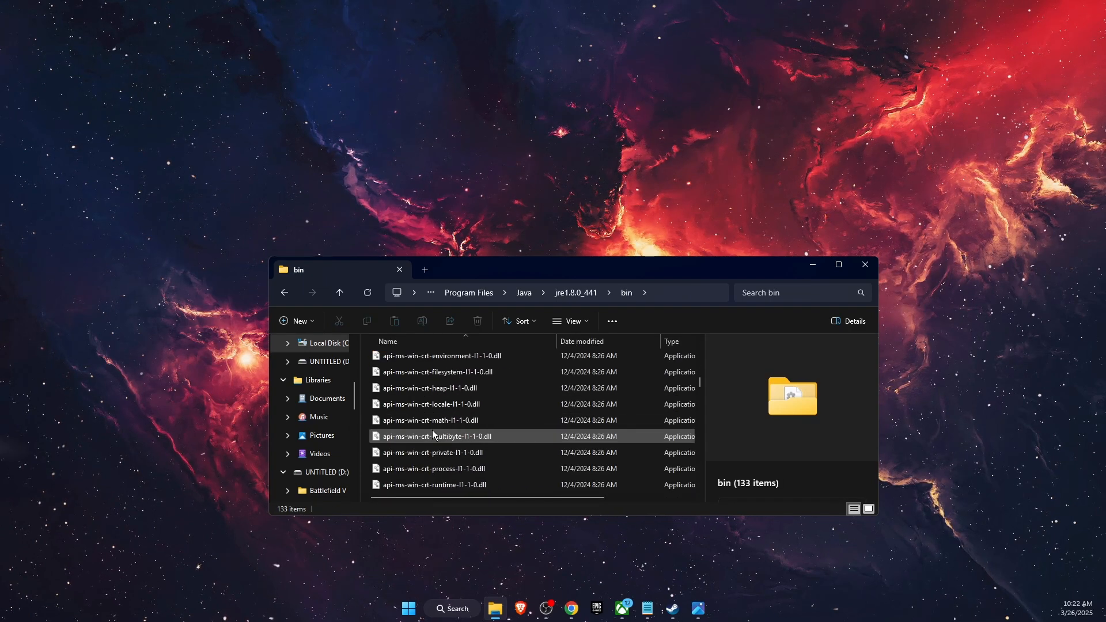
scroll(down, 3)
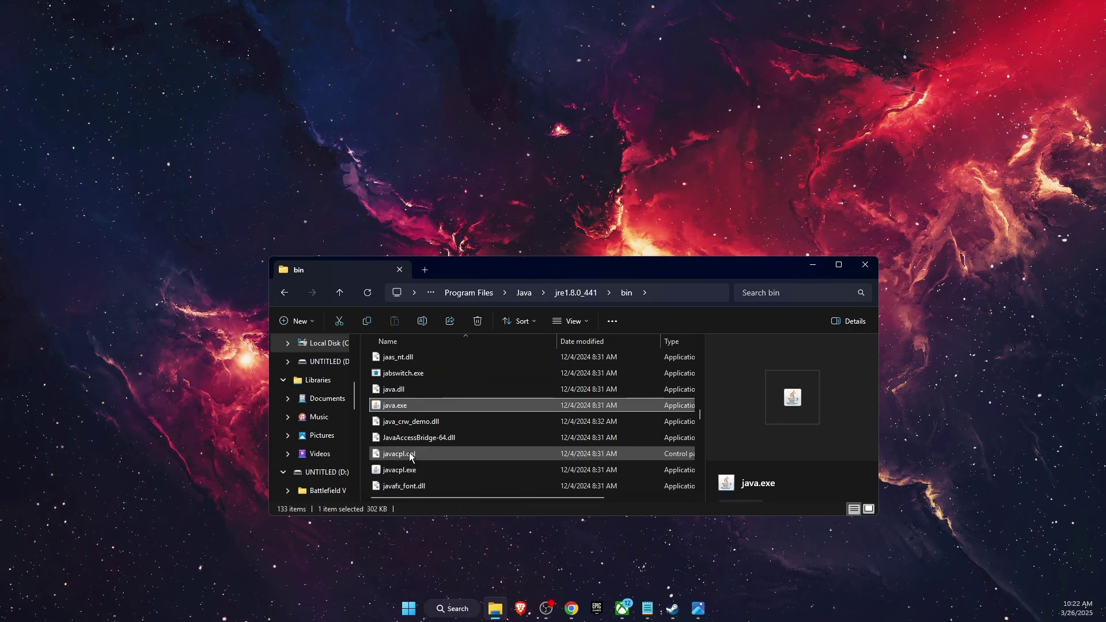
right_click(394, 405)
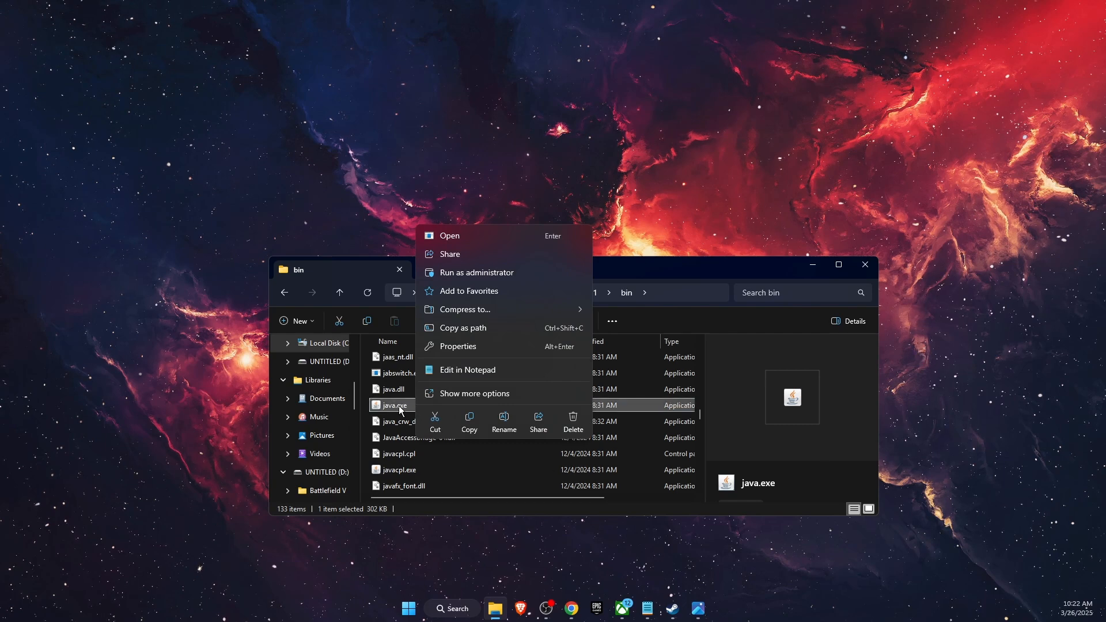
click(456, 346)
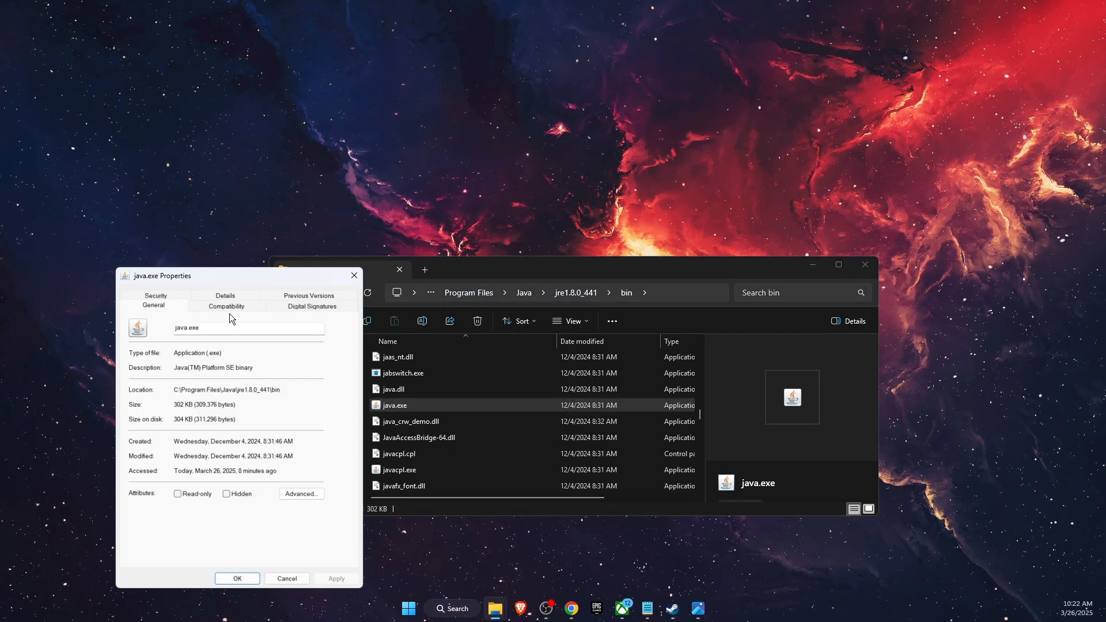
click(226, 307)
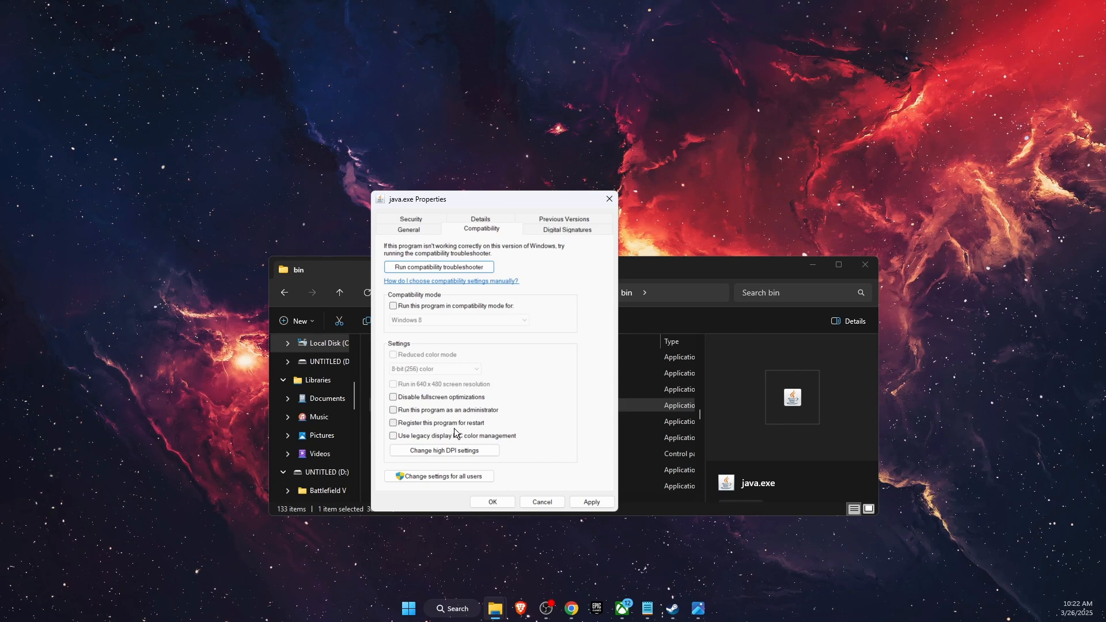
click(541, 503)
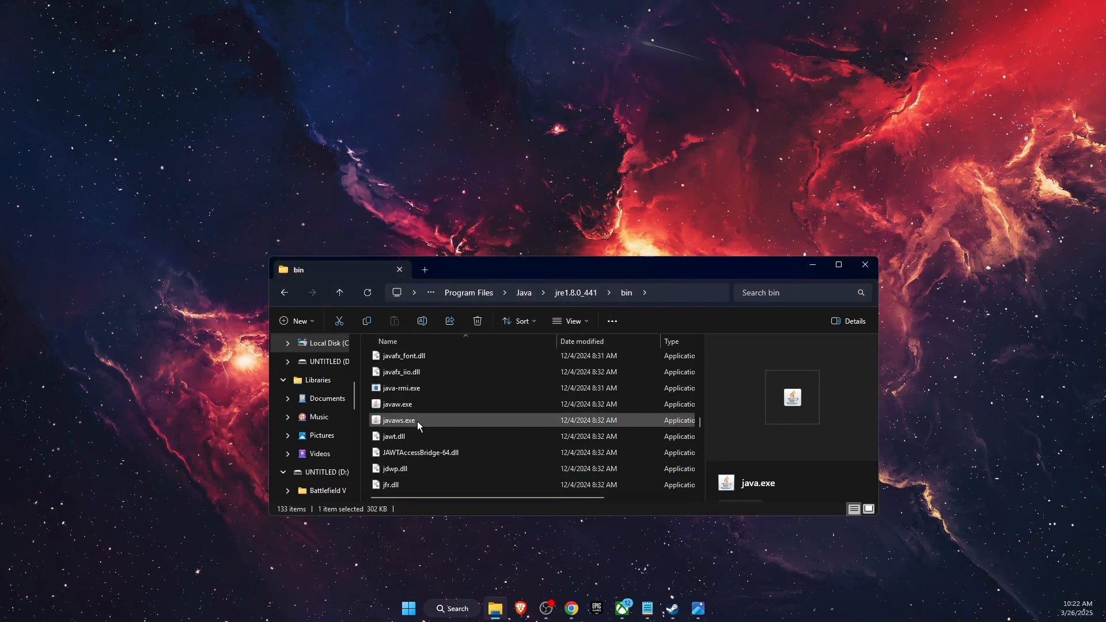
Review javaw.exe's Compatibility properties, confirm with OK, and close File Explorer.
right_click(399, 405)
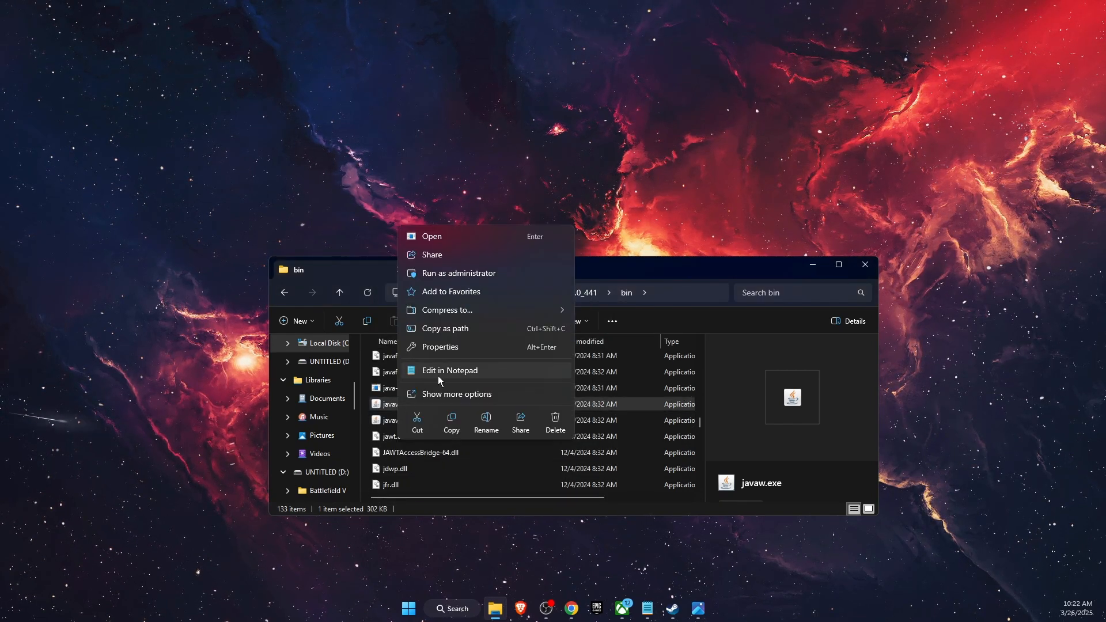
click(440, 347)
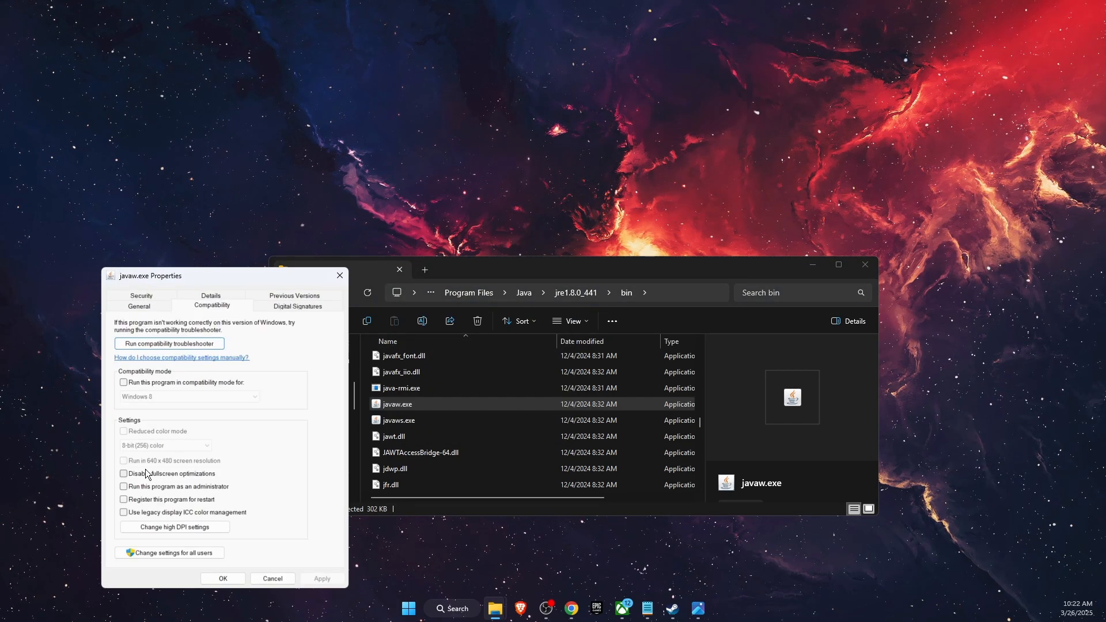
click(272, 578)
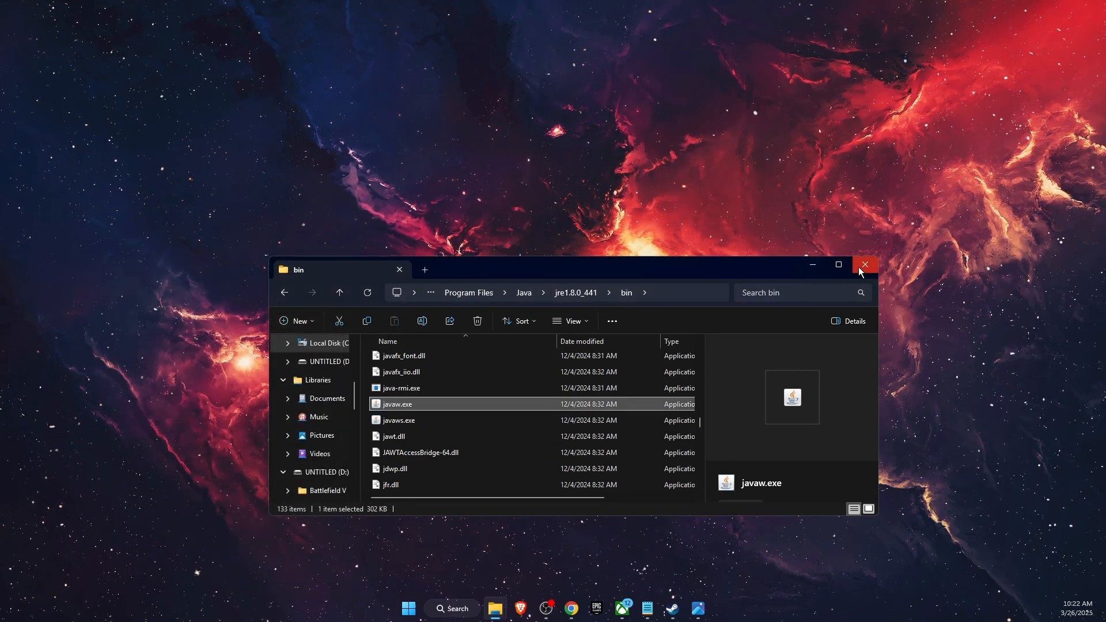
click(866, 265)
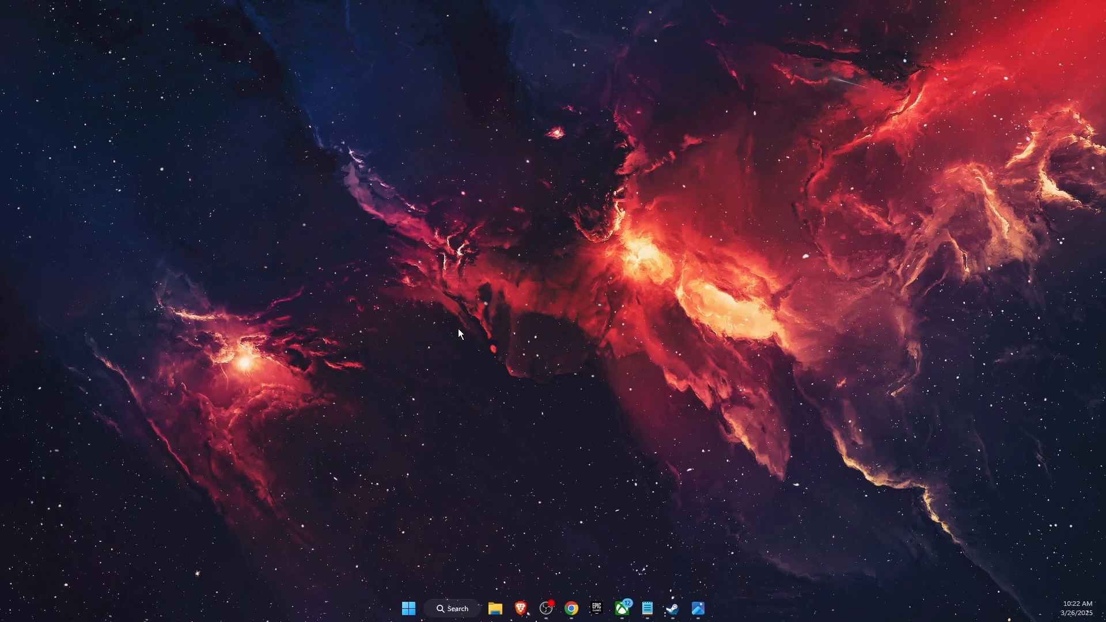
Launch Configure Java from Windows search.
click(454, 609)
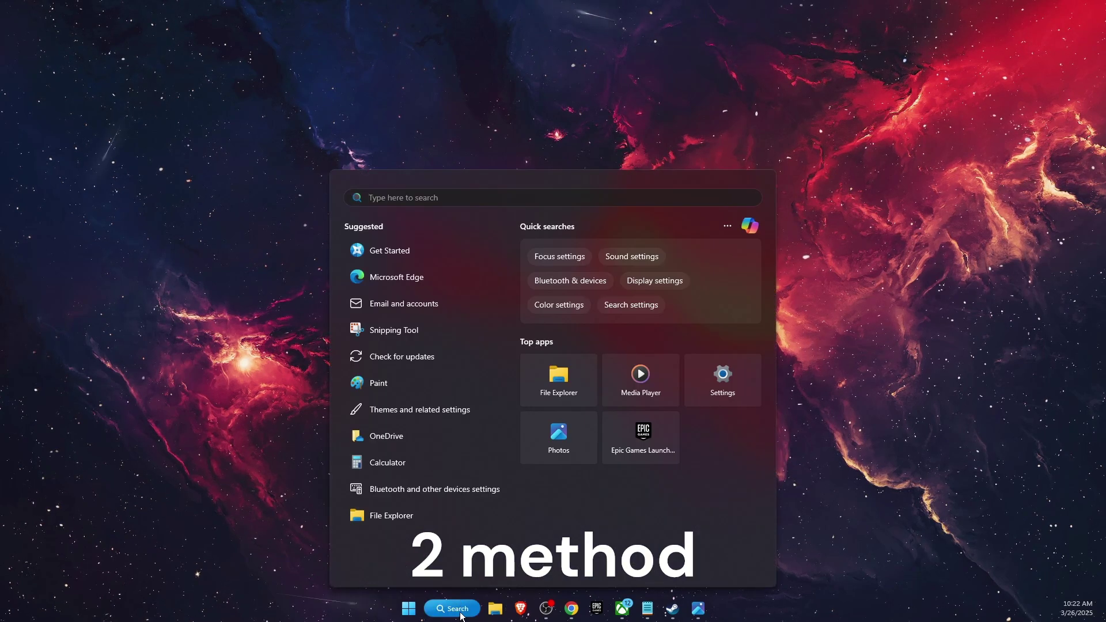
text(cofni)
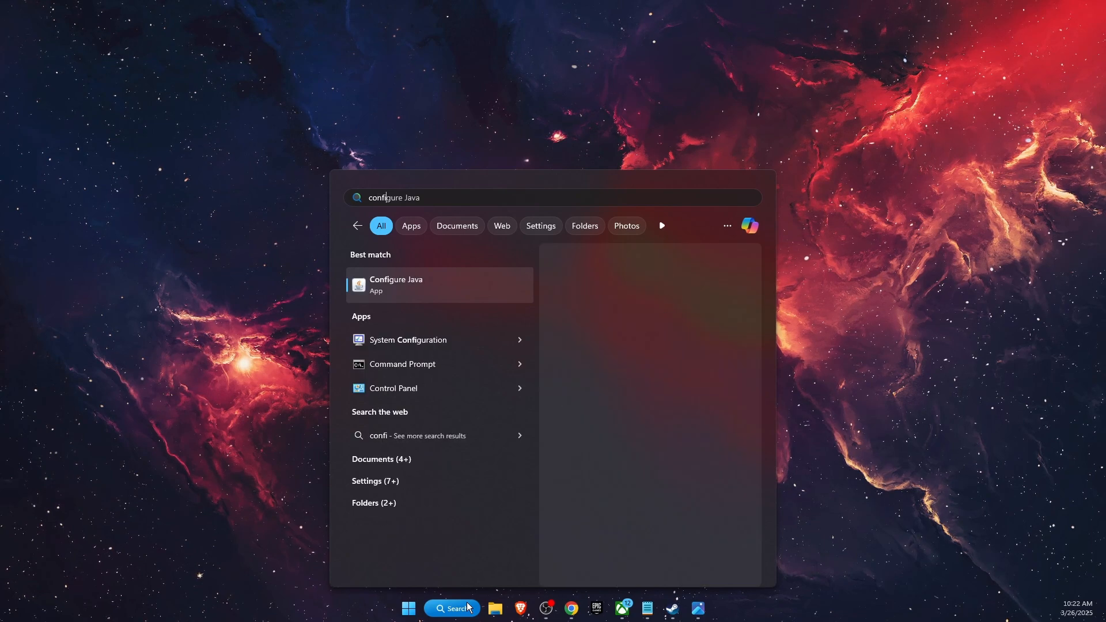
click(434, 286)
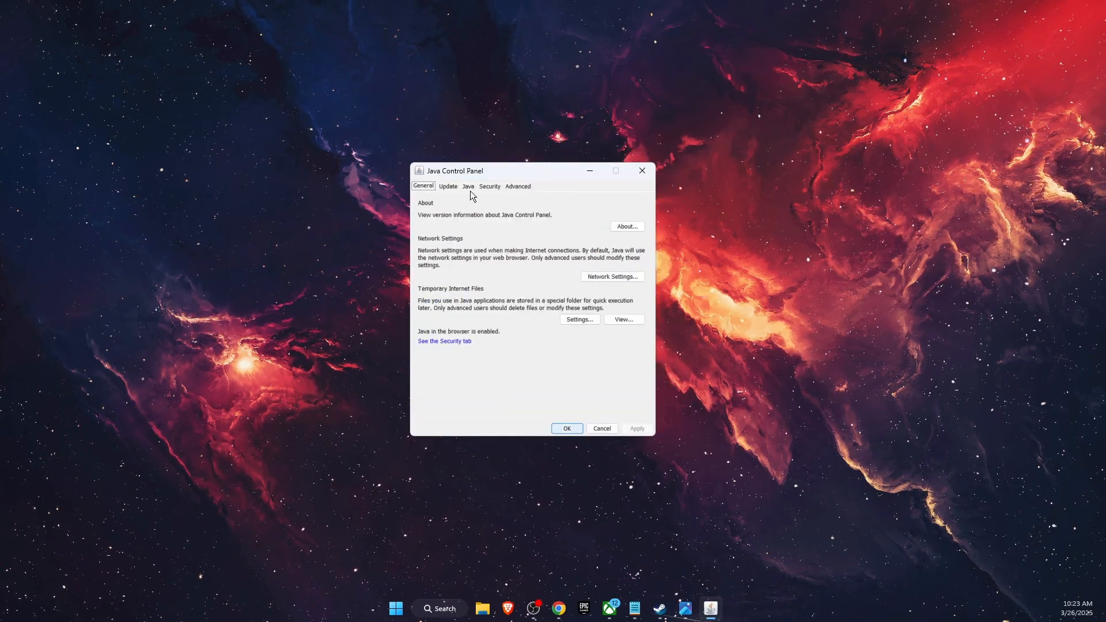
Run Update Now from the Java Control Panel's Update settings and close the panel.
click(447, 185)
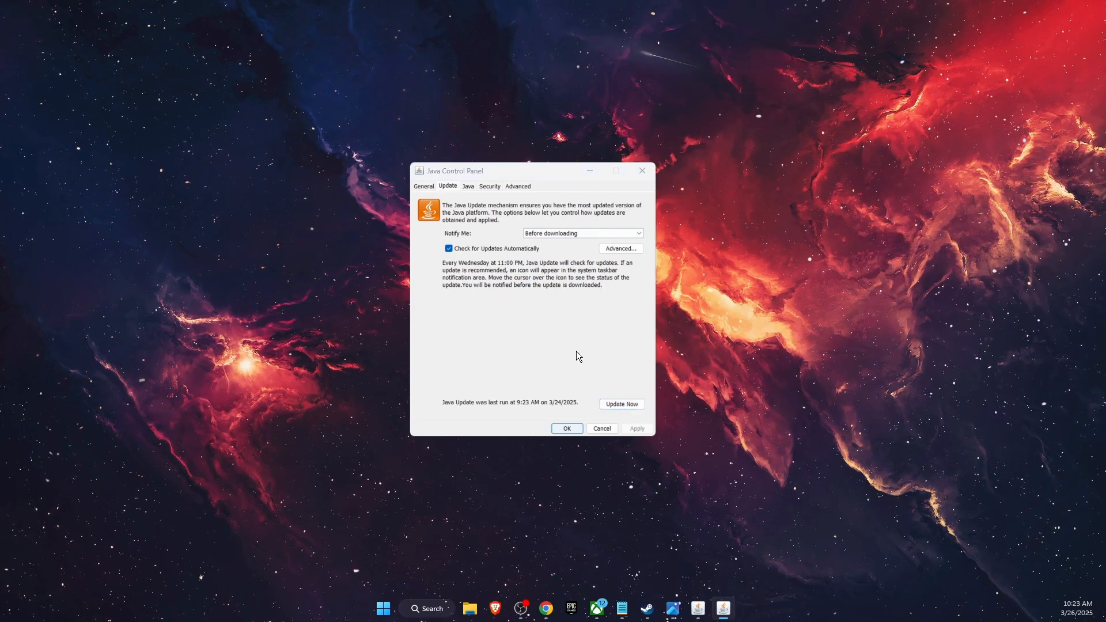
click(621, 404)
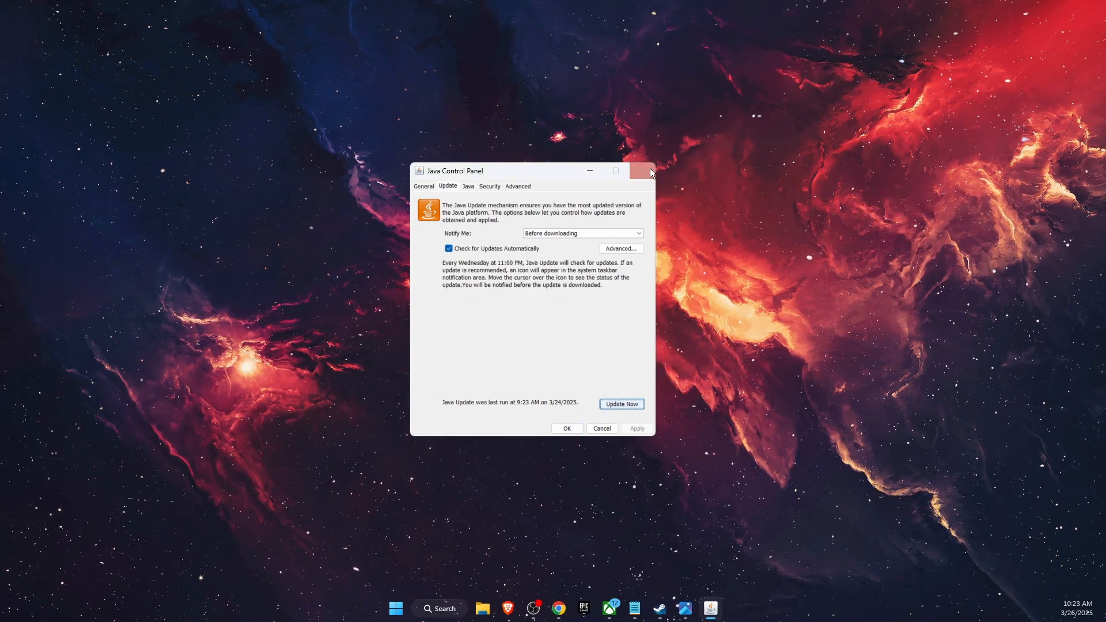
click(641, 171)
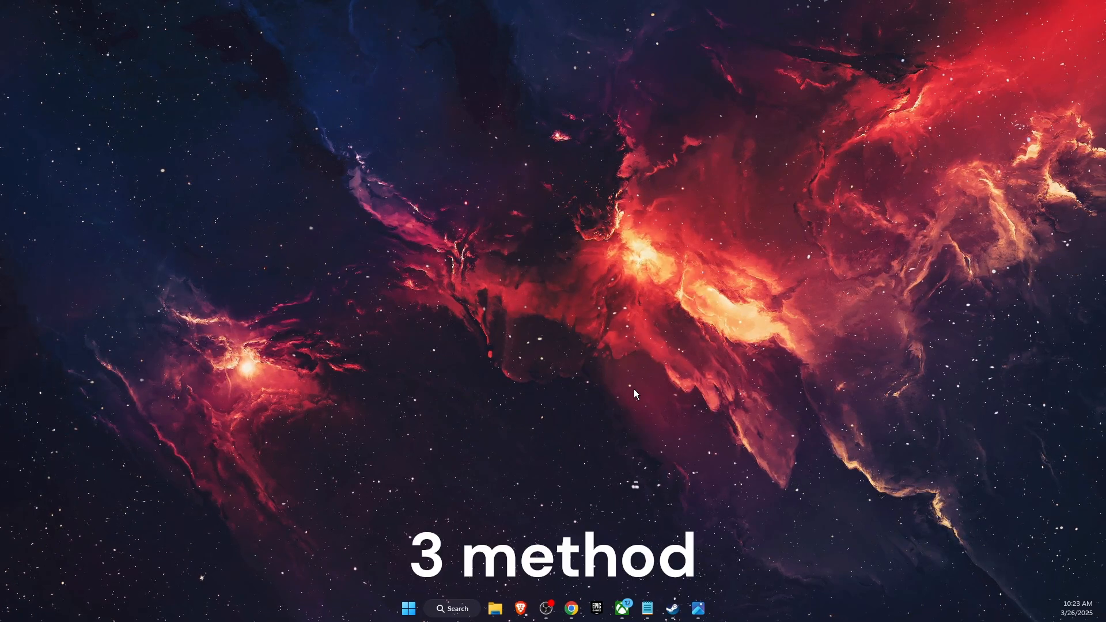
Search Windows for 'installed apps' to reach the Installed apps settings.
click(452, 609)
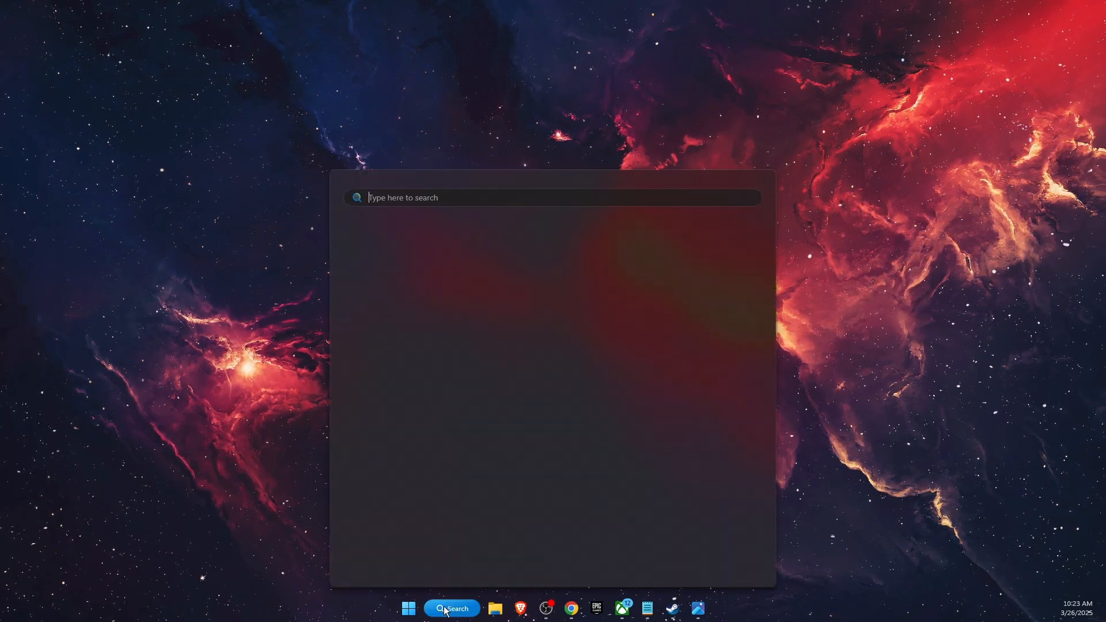
text(installed apps)
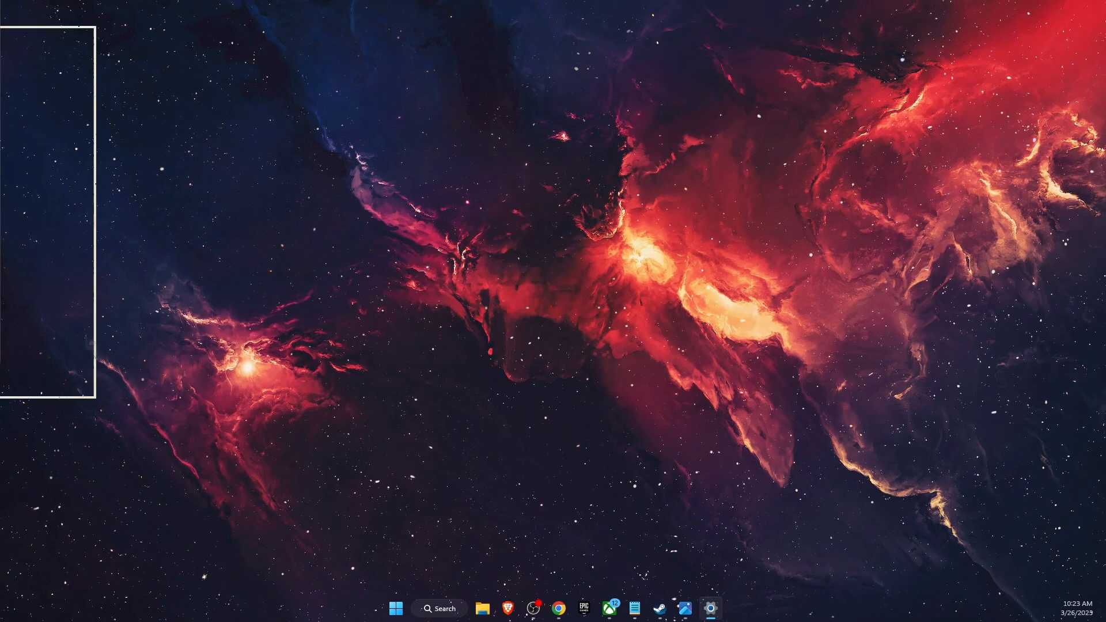
Filter installed apps to 'minecraft' and enter Minecraft Launcher's Advanced options.
click(710, 608)
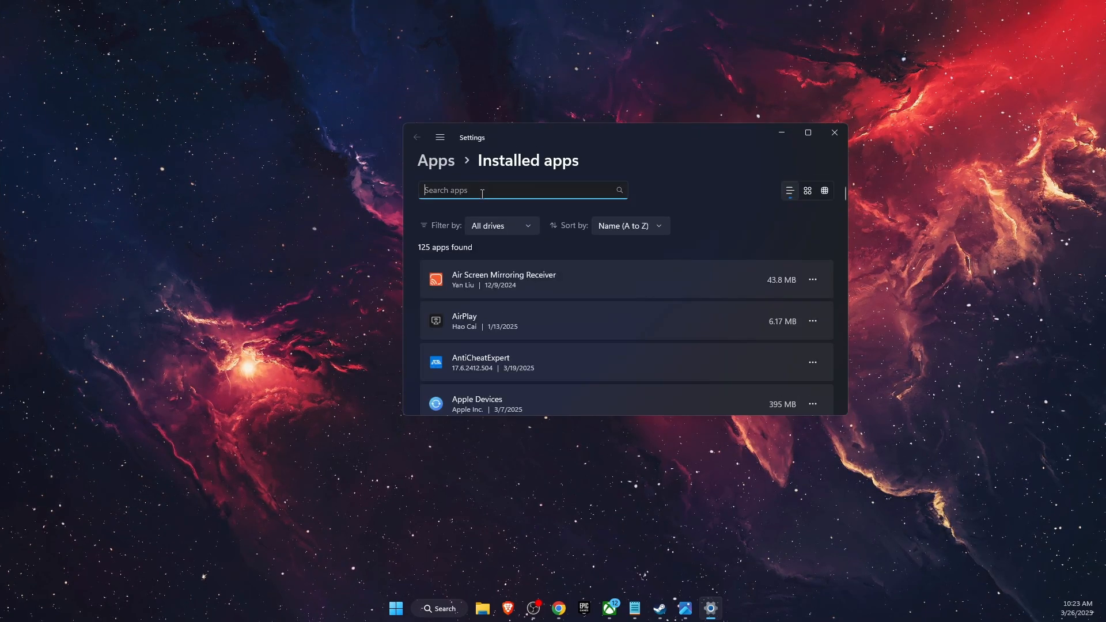
text(minecraft)
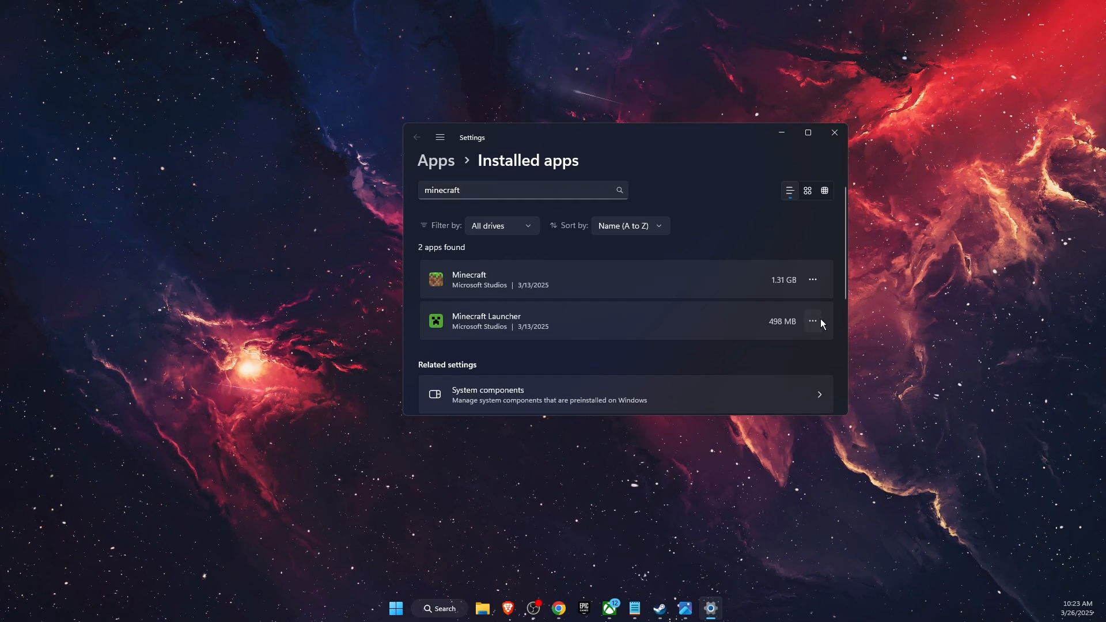
click(813, 321)
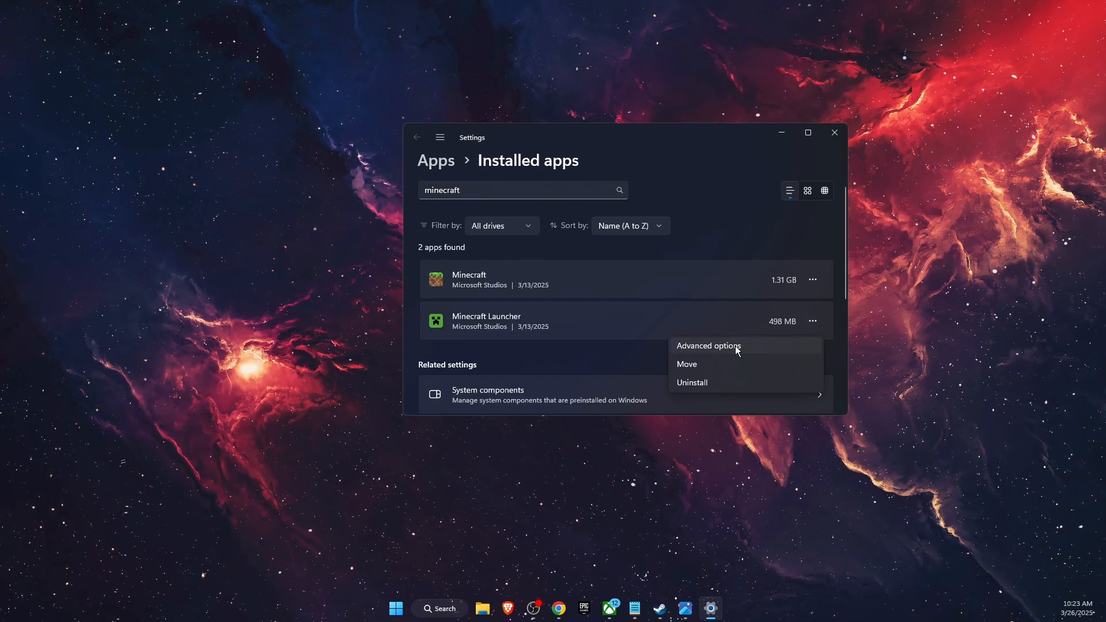
click(709, 345)
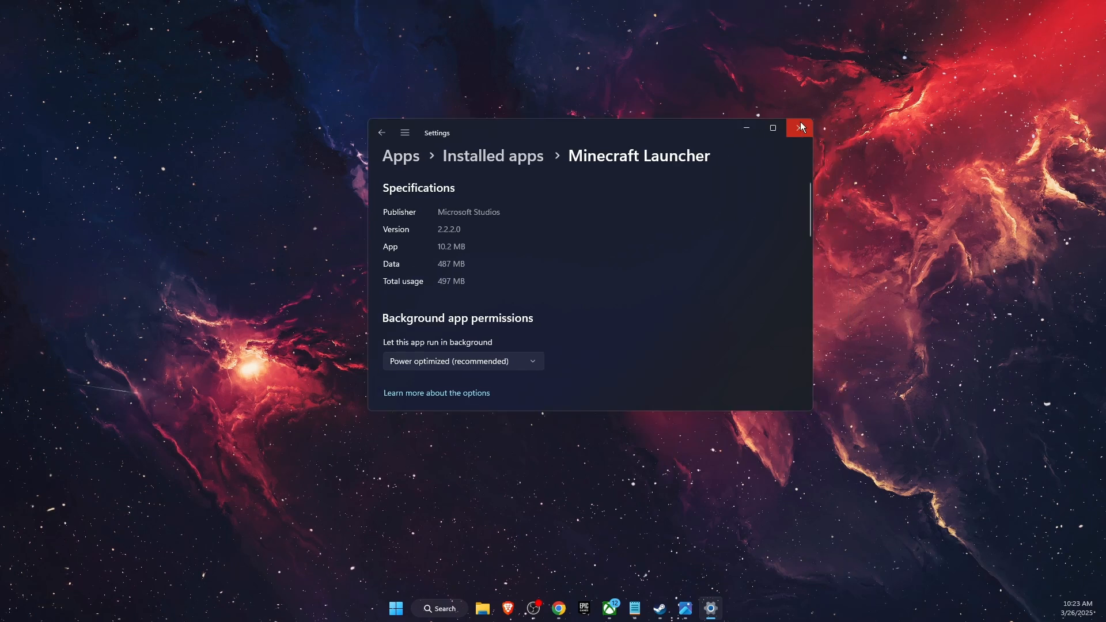
mouse_move(812, 414)
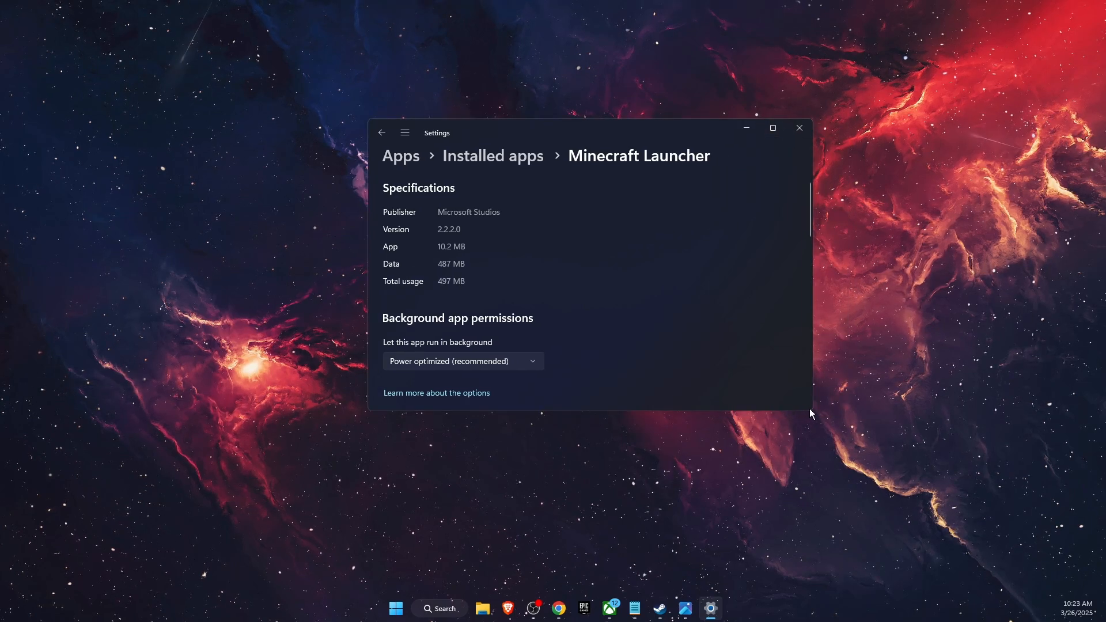
Repair the Minecraft Launcher app from its Reset section.
click(773, 128)
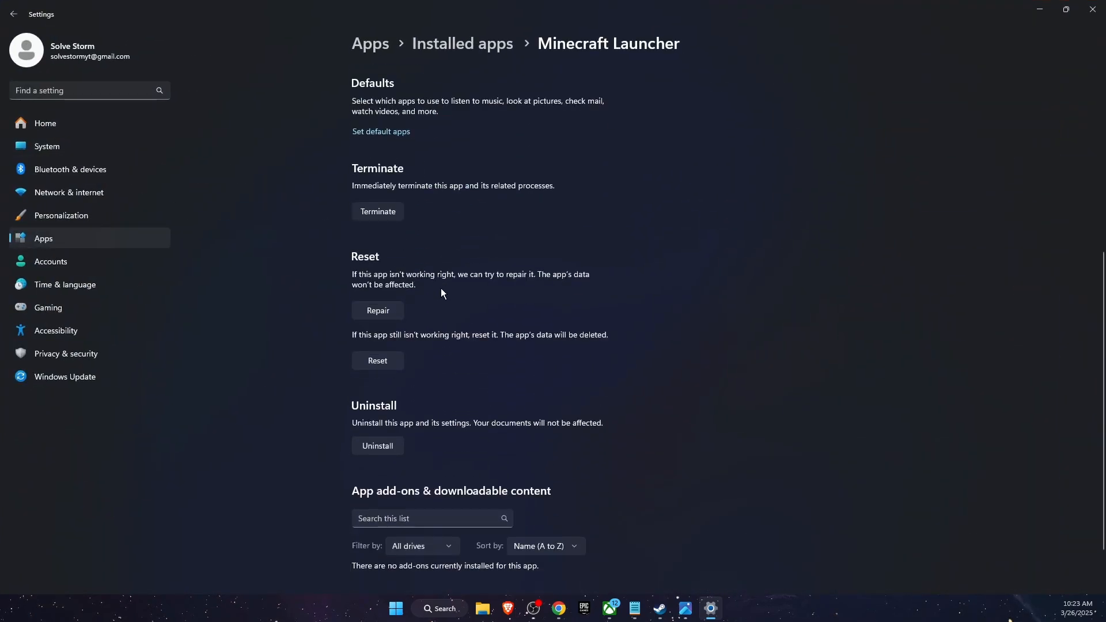
scroll(down, 3)
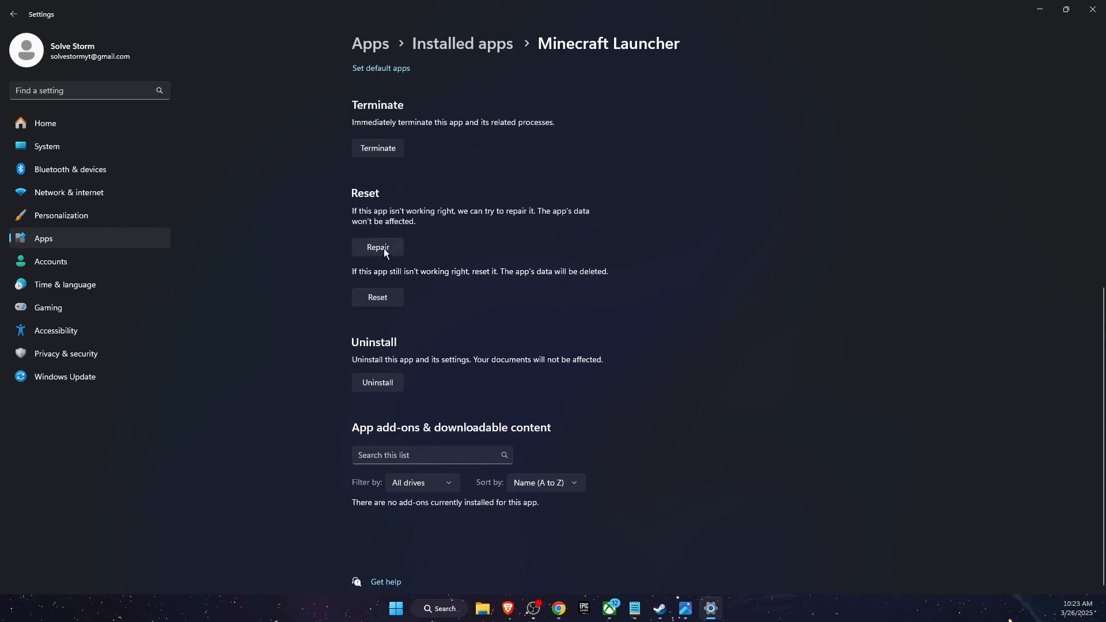
click(378, 246)
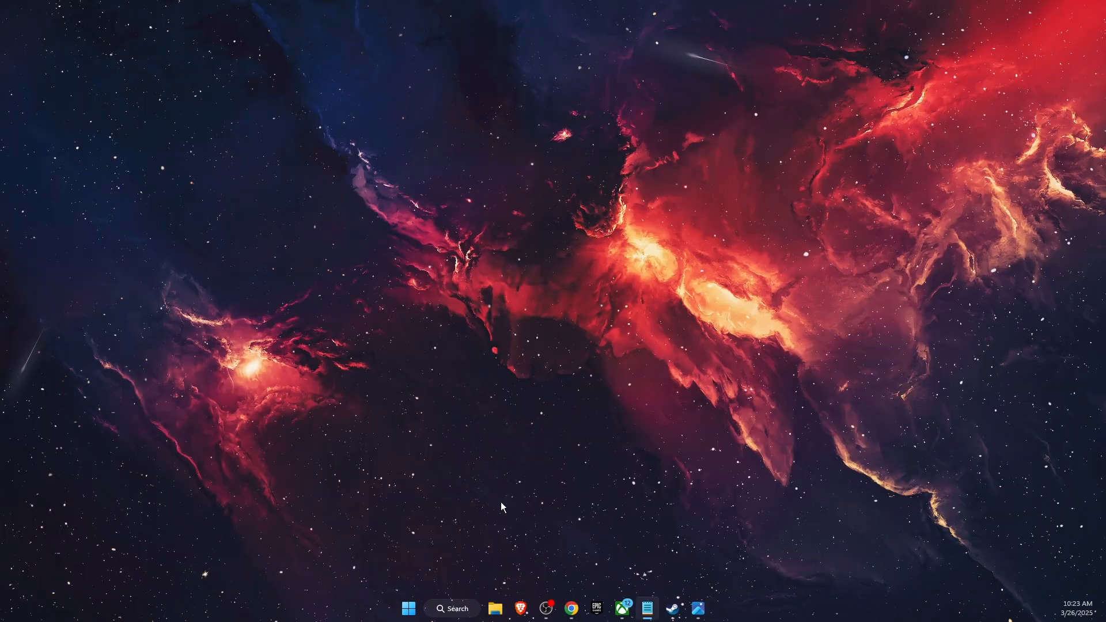
Launch Minecraft Launcher and show its Installations list.
text(minecraft Launcher)
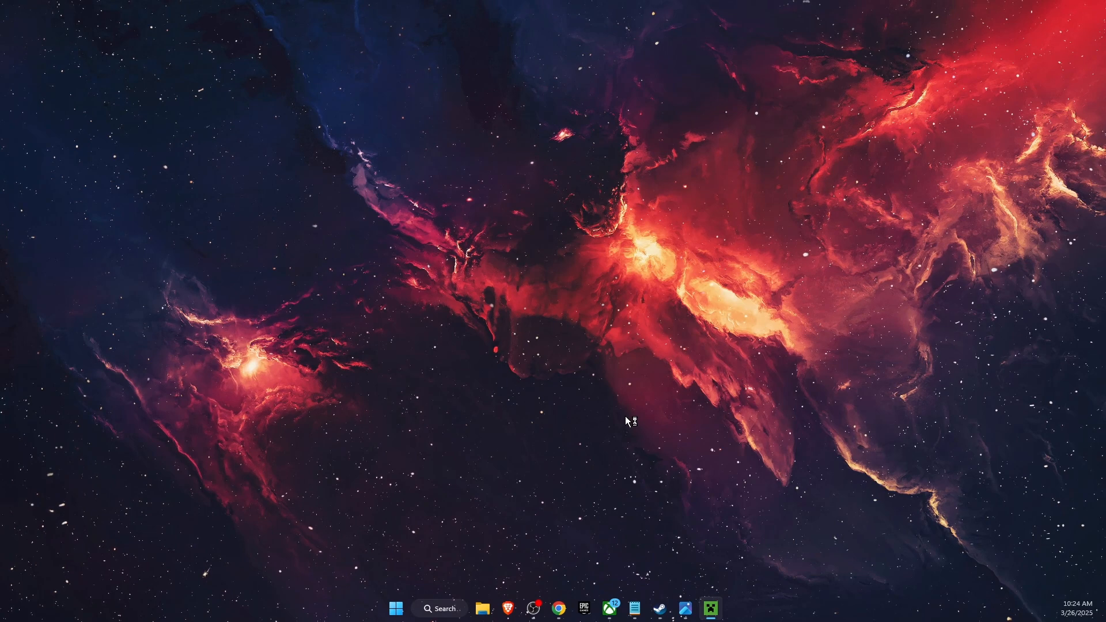
click(712, 609)
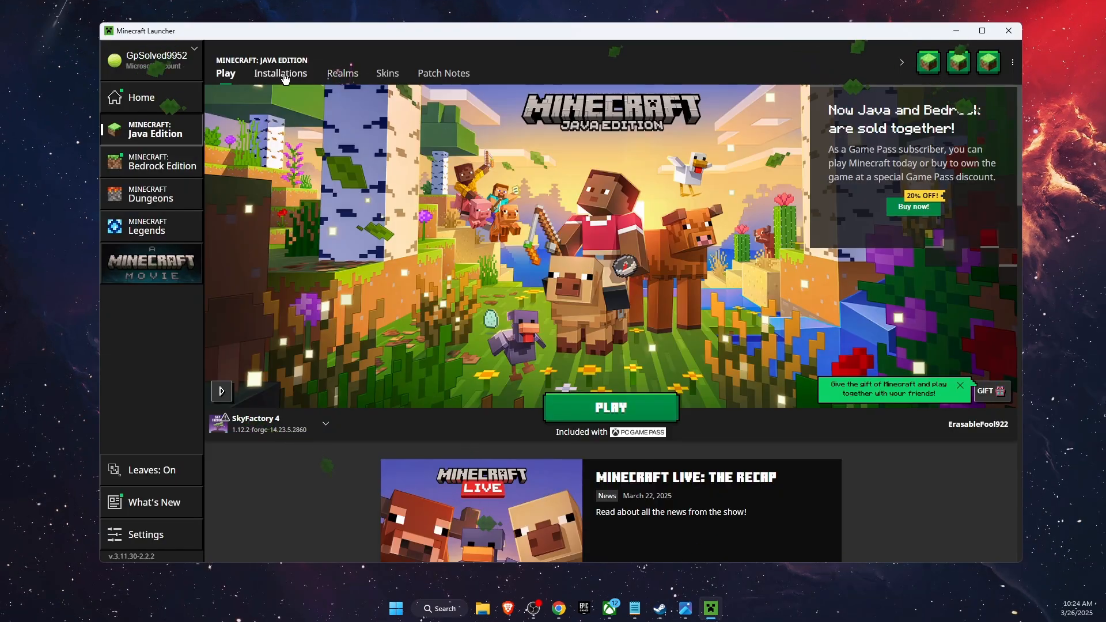
click(281, 74)
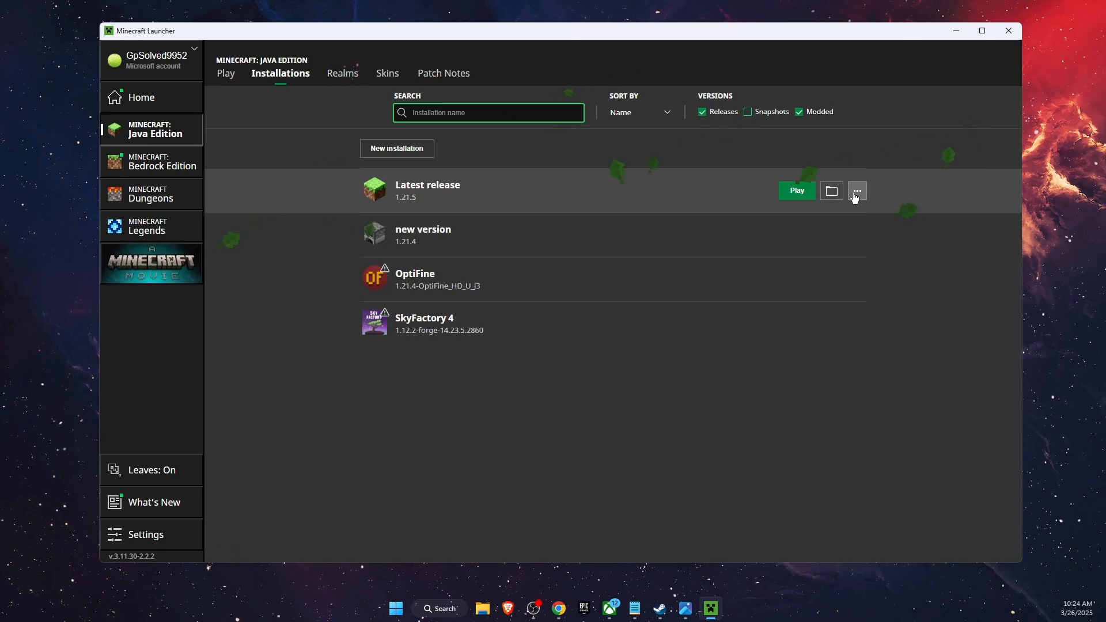
Edit the Latest release installation with More Options expanded.
click(857, 192)
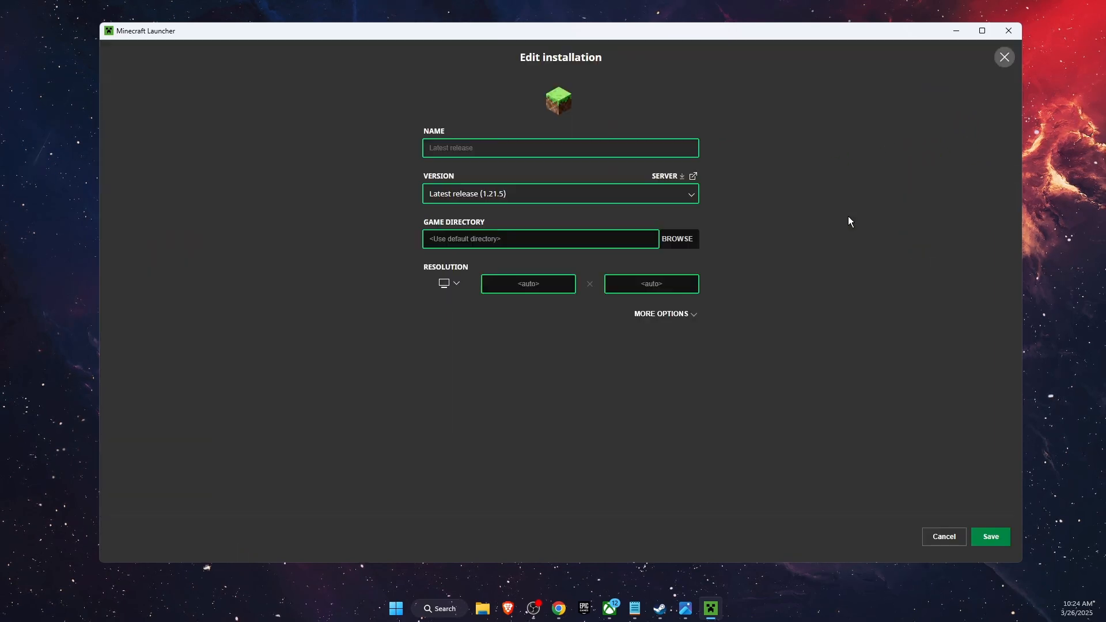
mouse_move(694, 318)
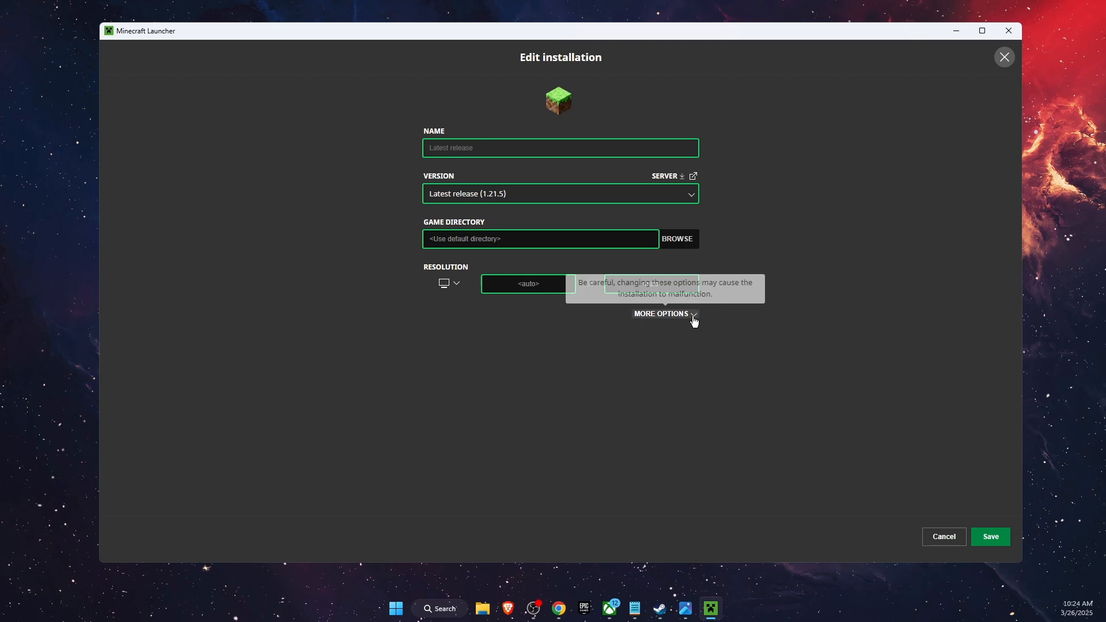
click(662, 314)
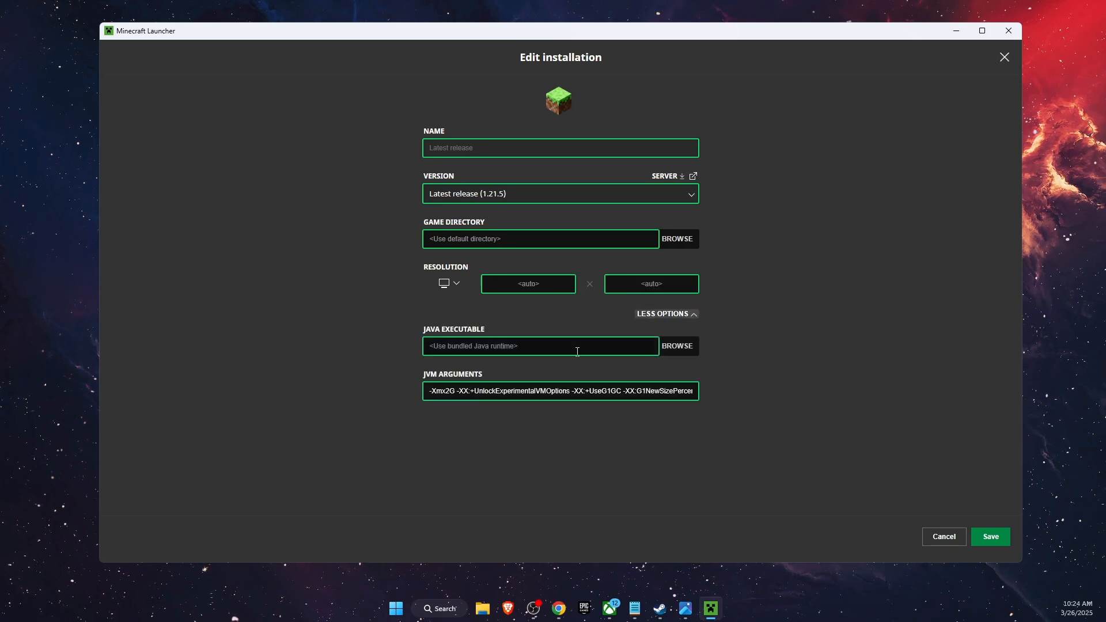
Back up the old JVM arguments to Notepad, enter '-Xmx2G -XX:+UnlockExperimentalVMOptions -XX:+UseG1GC -XX:G1NewSizePercent' and save.
double_click(605, 392)
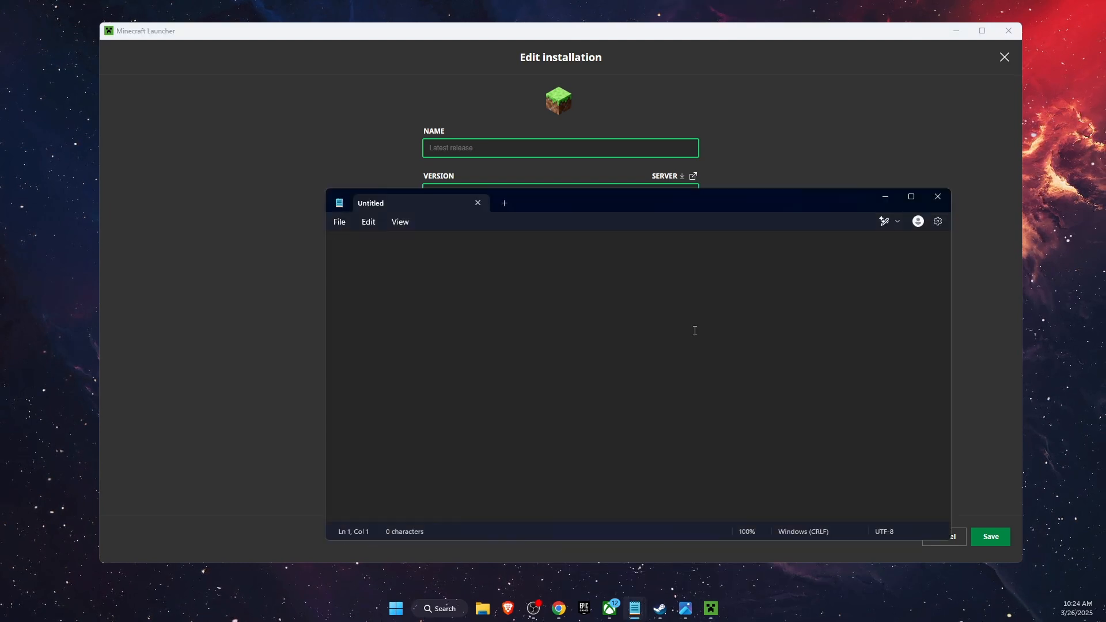
click(938, 196)
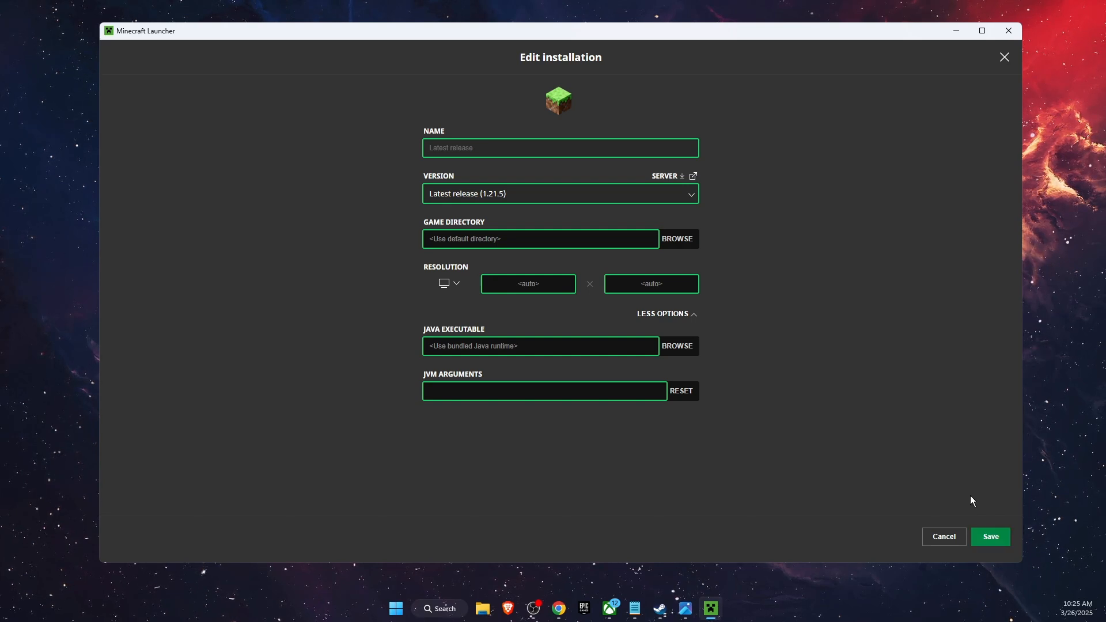
click(543, 391)
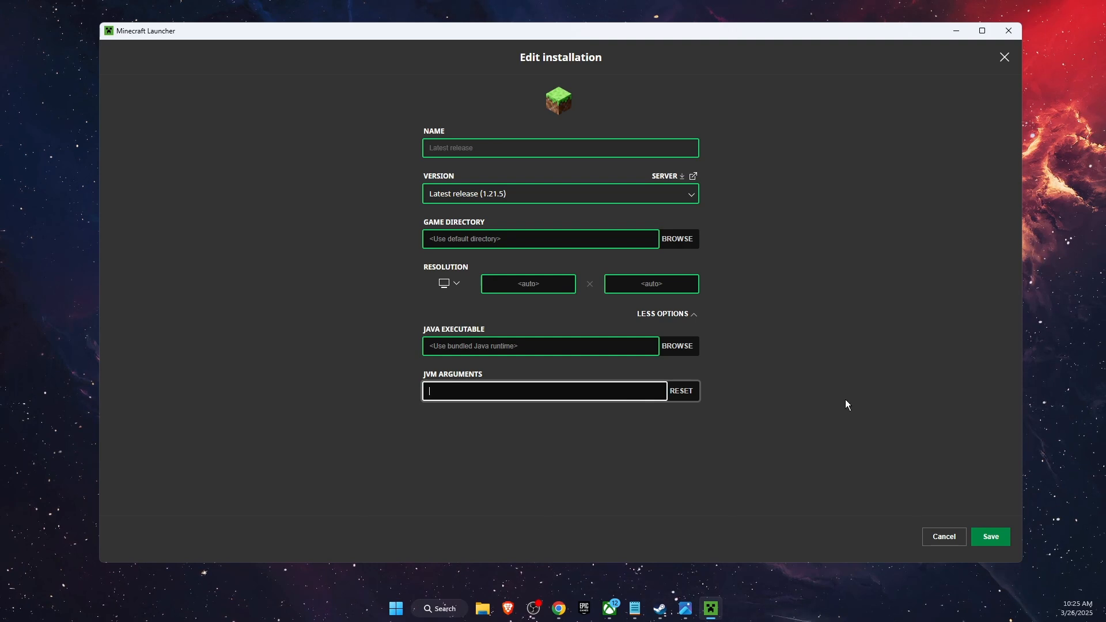
text(-Xmx2G -XX:+UnlockExperimentalVMOptions -XX:+UseG1GC -XX:G1NewSizePercent)
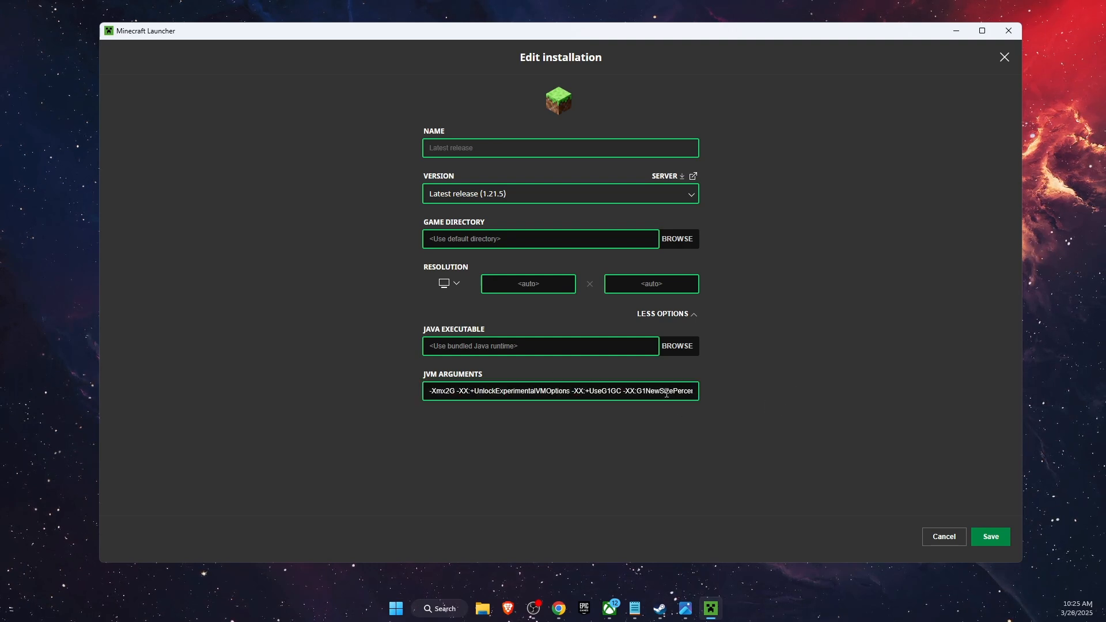
click(945, 536)
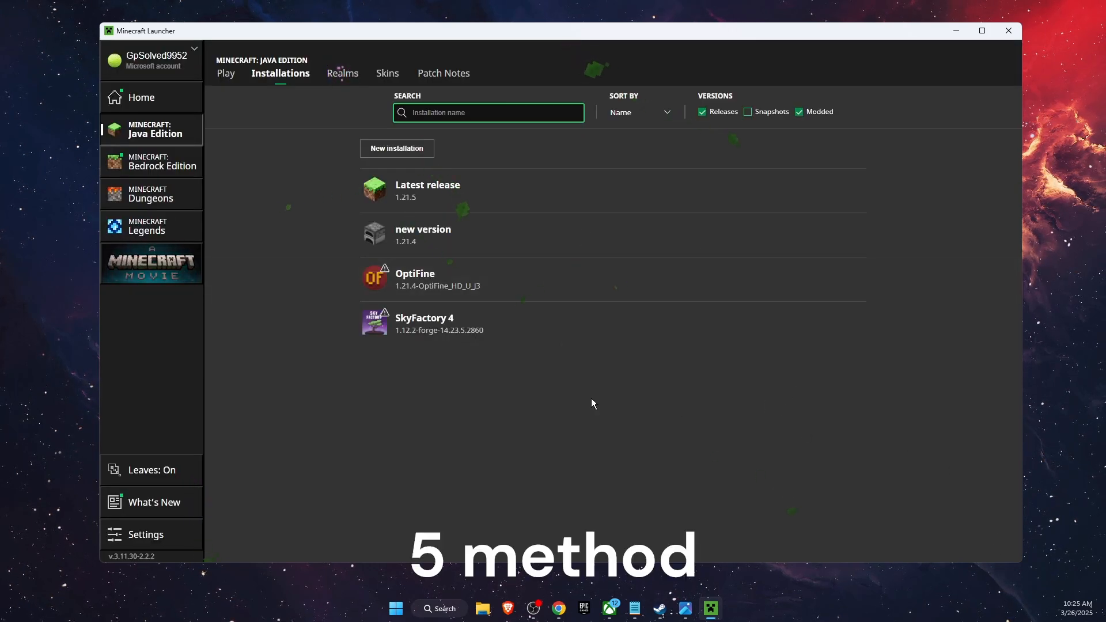
click(858, 191)
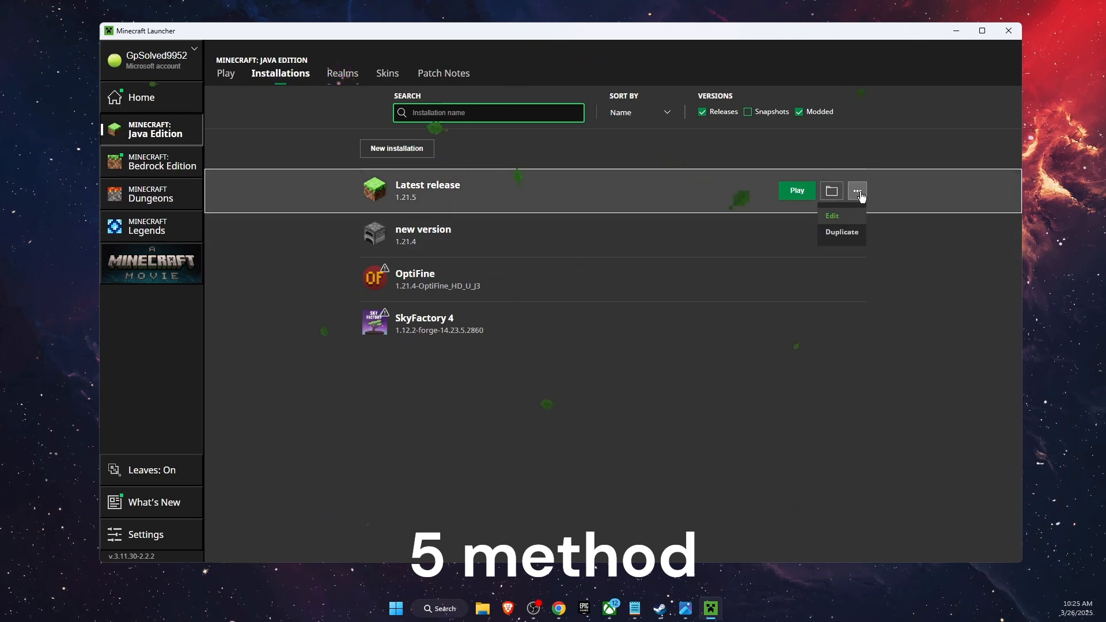
click(832, 215)
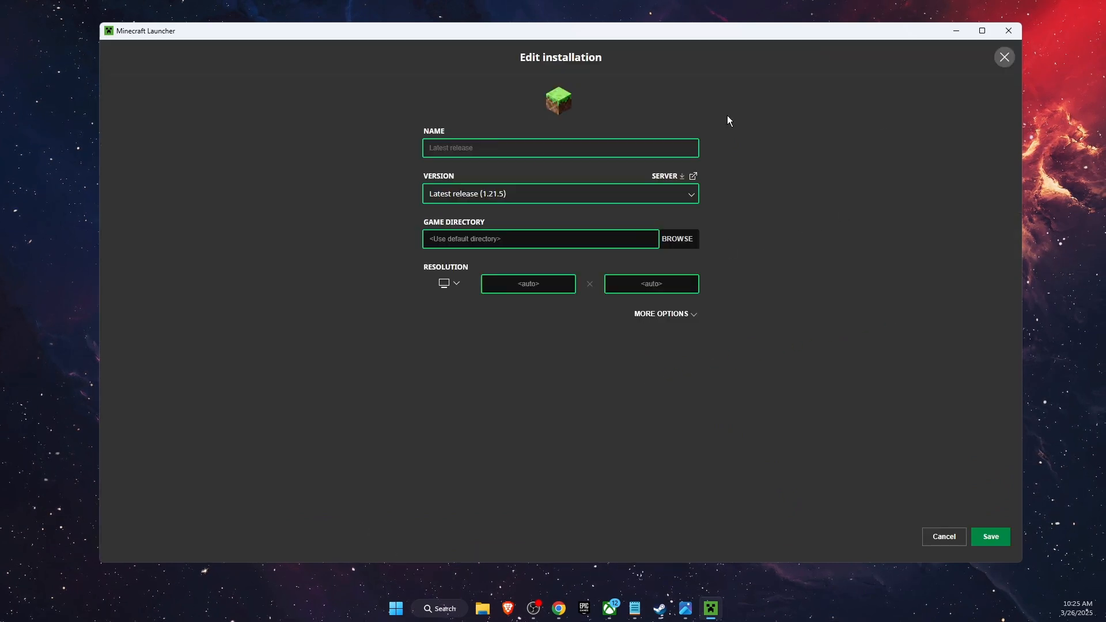
mouse_move(644, 318)
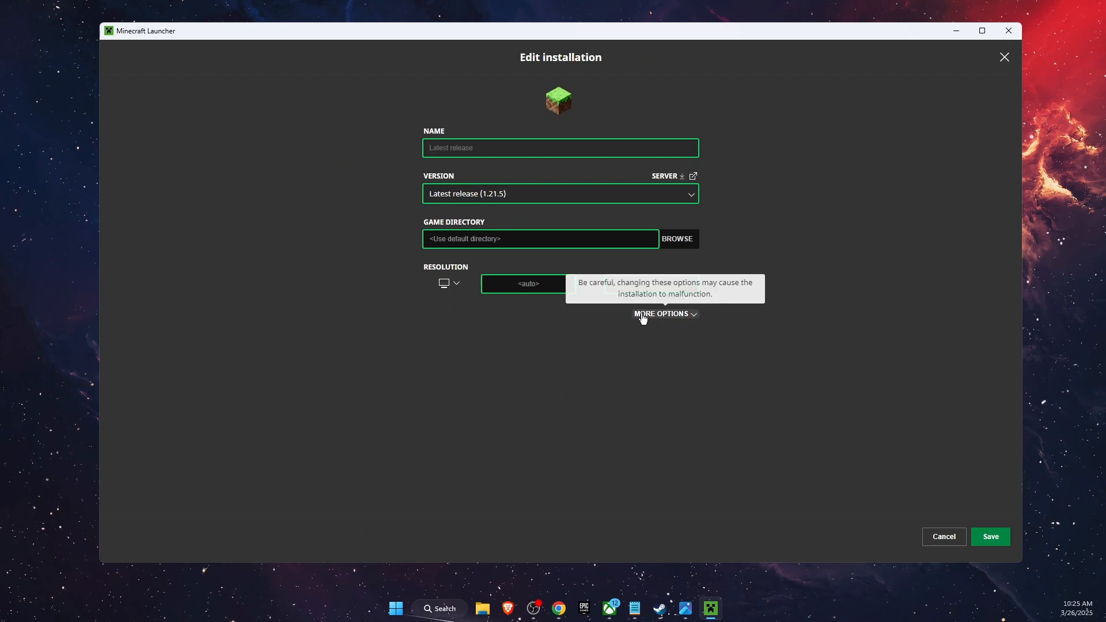
click(663, 313)
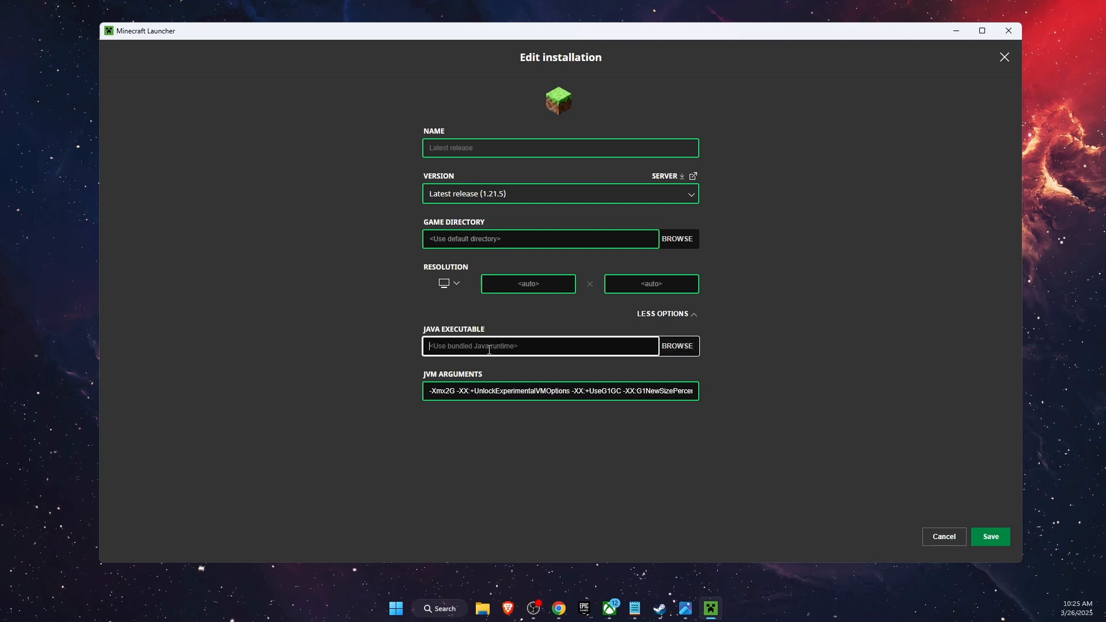
mouse_move(665, 353)
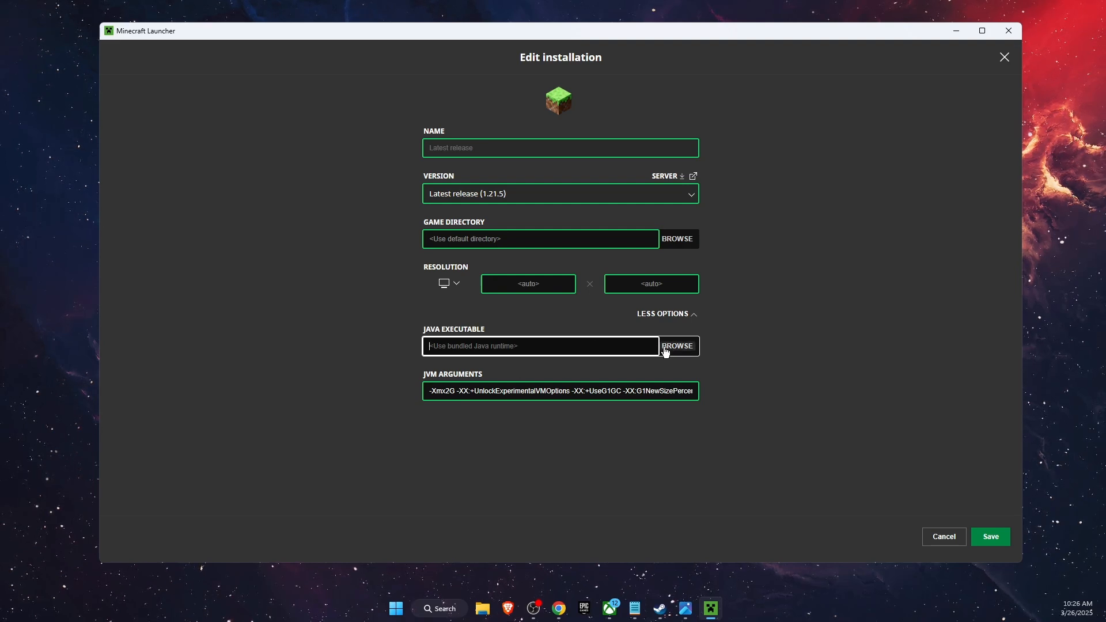
mouse_move(747, 365)
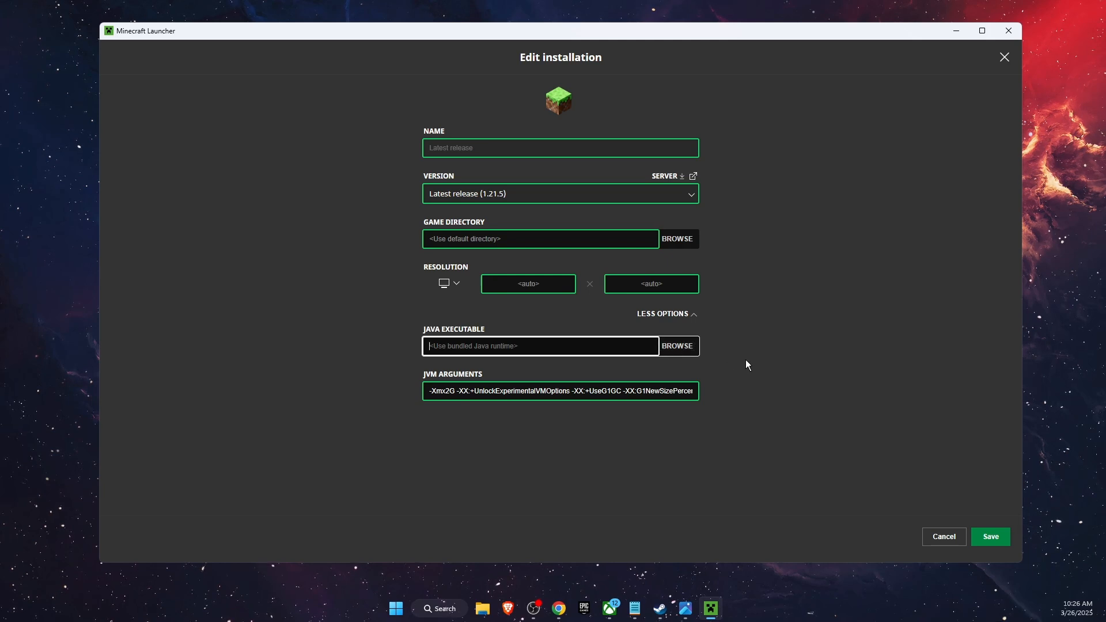
mouse_move(1003, 478)
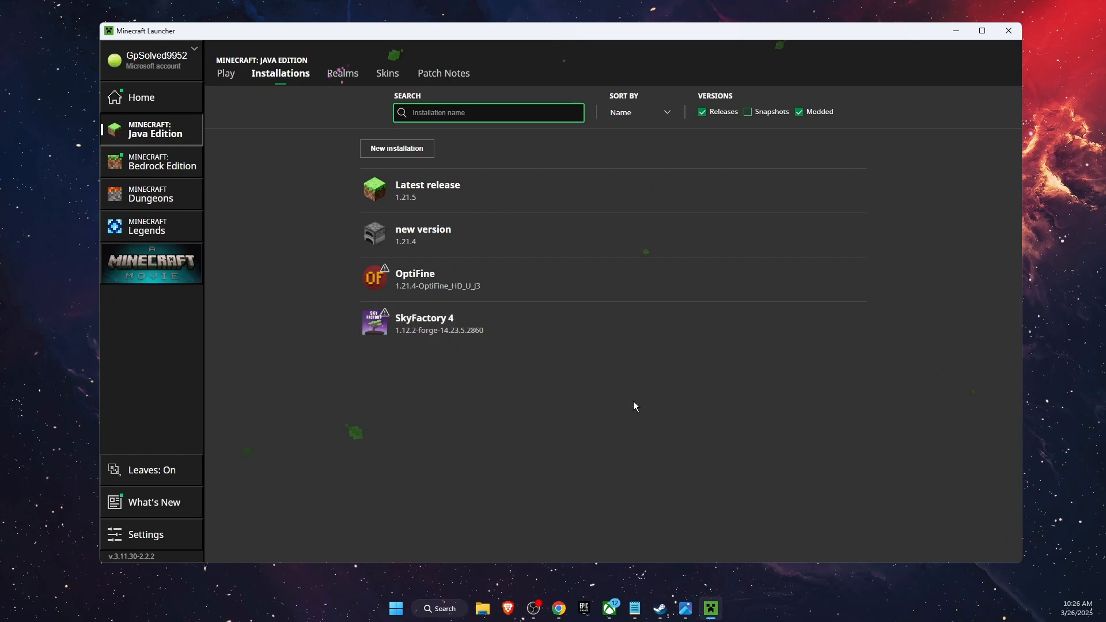
mouse_move(1038, 83)
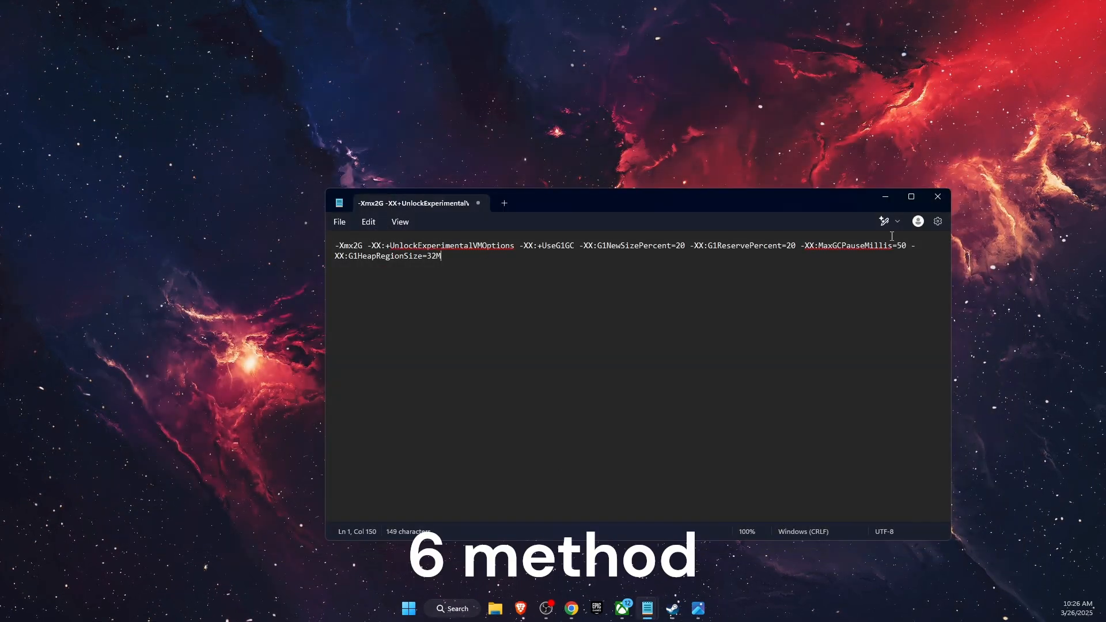
Reach the Installed apps settings page via a Windows search for 'install'.
click(452, 609)
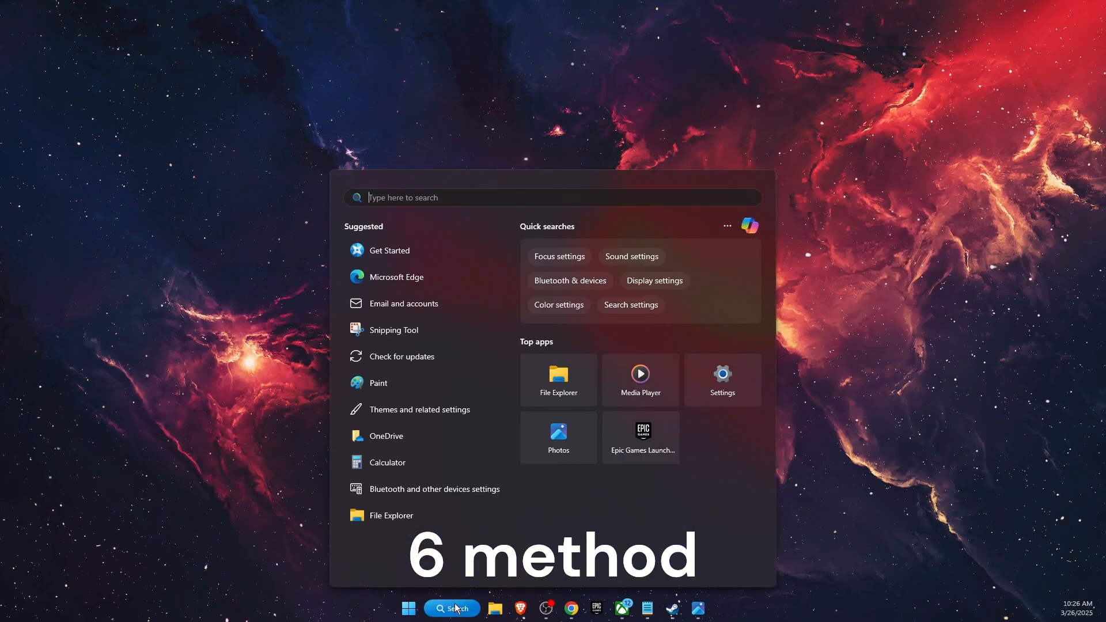
text(install)
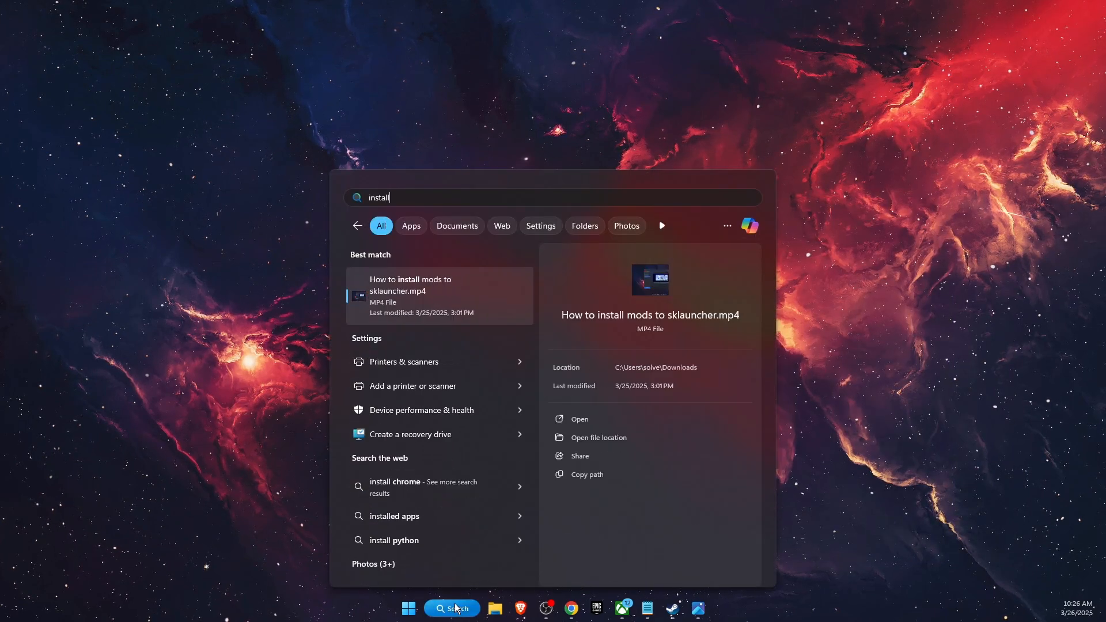
click(394, 516)
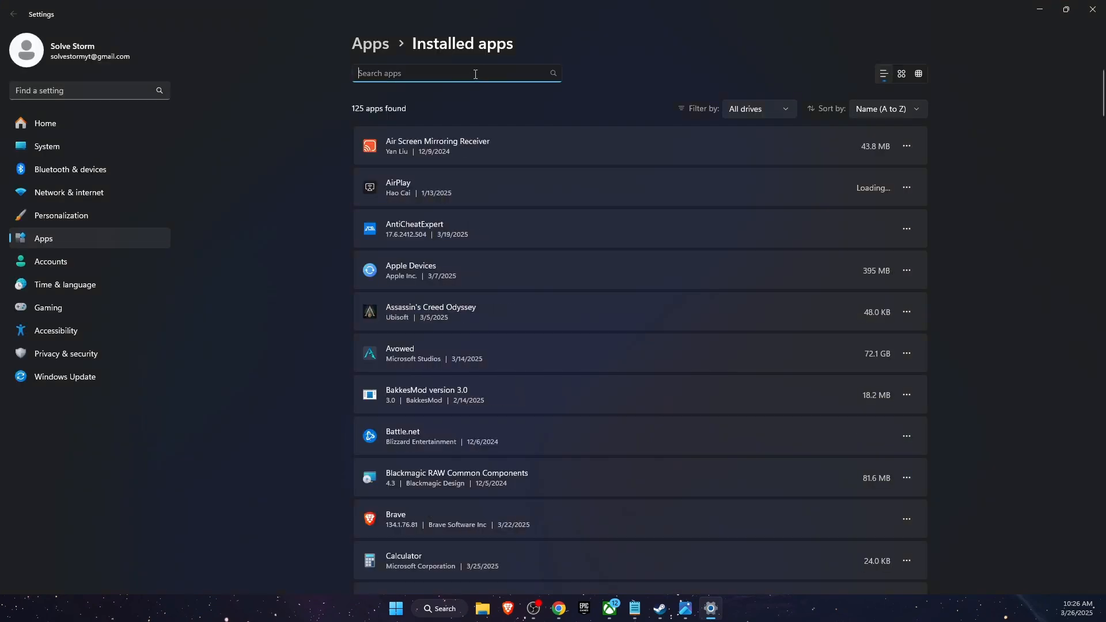
Filter apps to 'mine' and show Minecraft Launcher's actions including Uninstall.
text(mine)
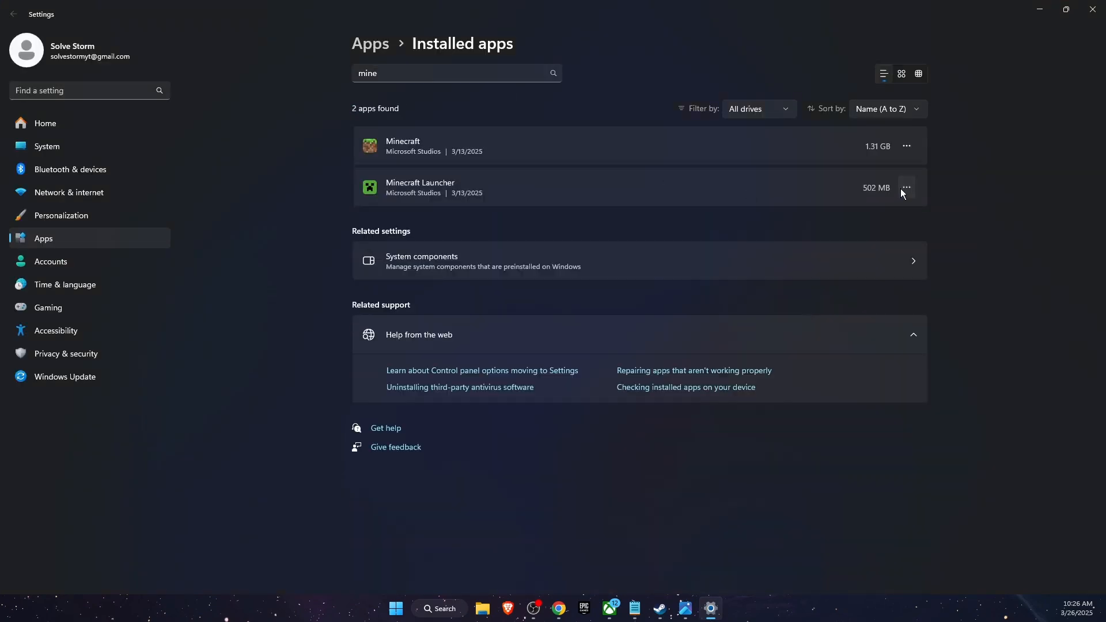
click(906, 187)
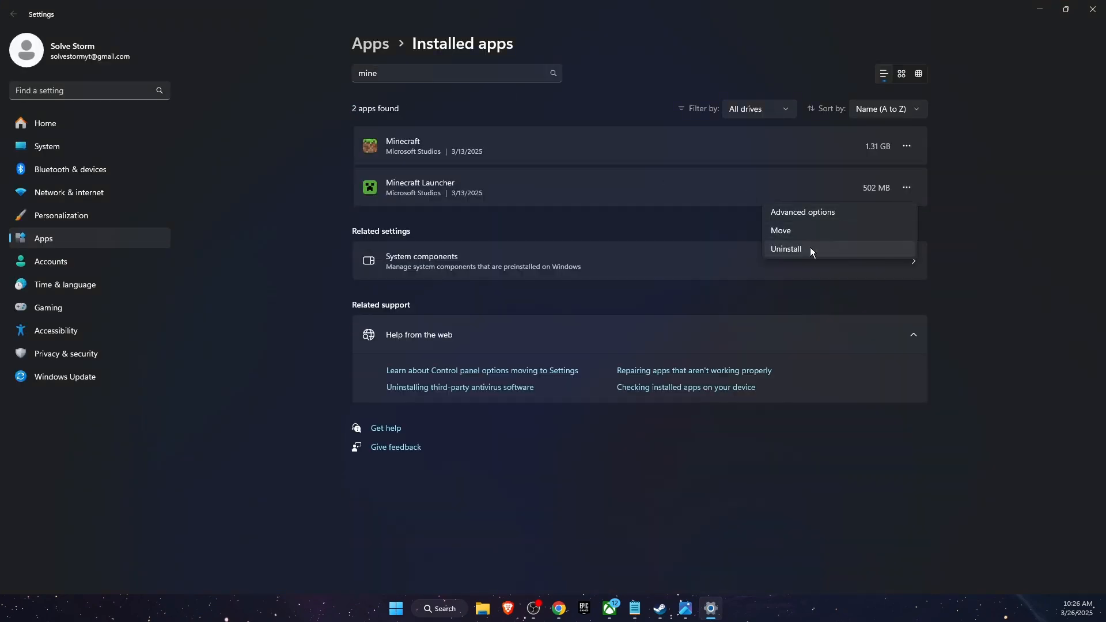